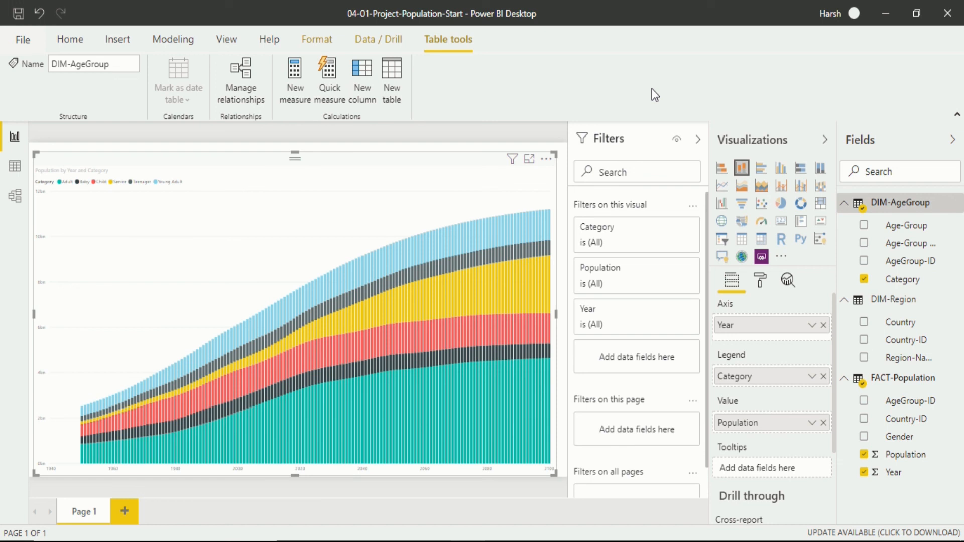
pyautogui.moveTo(333, 190)
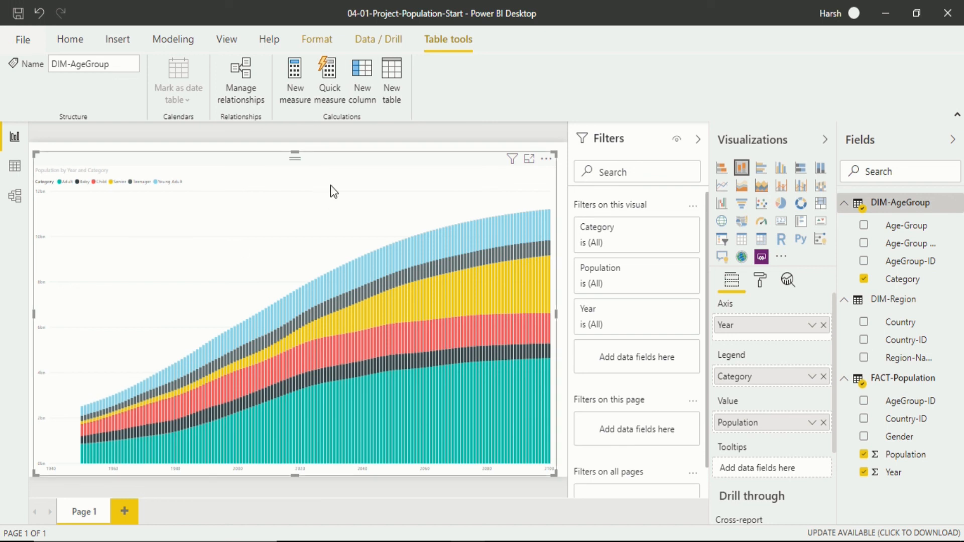
pyautogui.moveTo(552, 96)
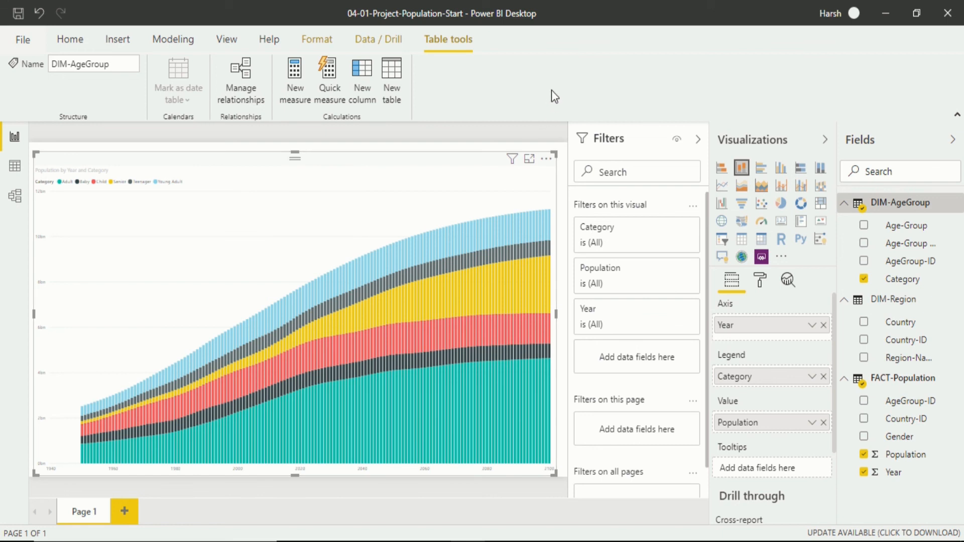
pyautogui.moveTo(34, 175)
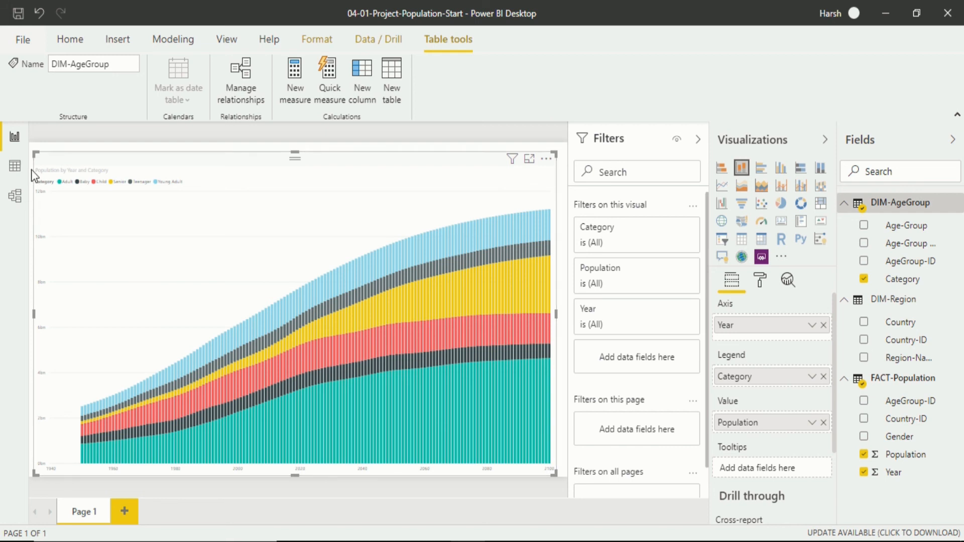
pyautogui.moveTo(14, 196)
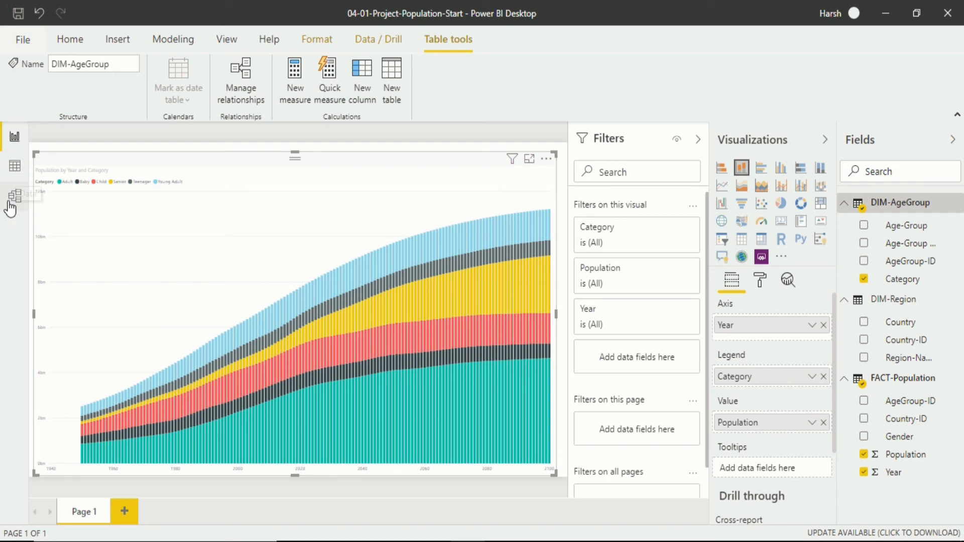
pyautogui.moveTo(13, 197)
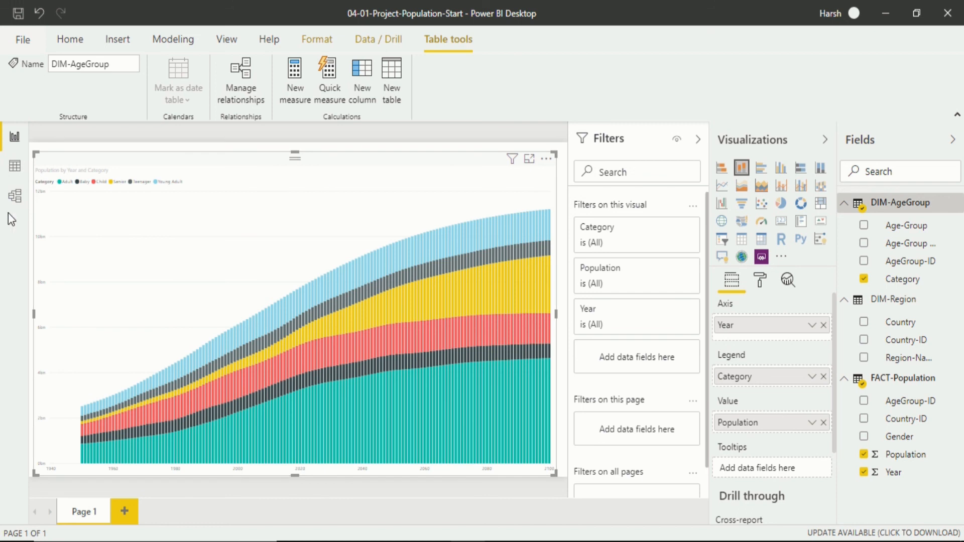
# Step: Switch to Model view and inspect the FACT-Population to DIM-AgeGroup relationship line
pyautogui.click(14, 195)
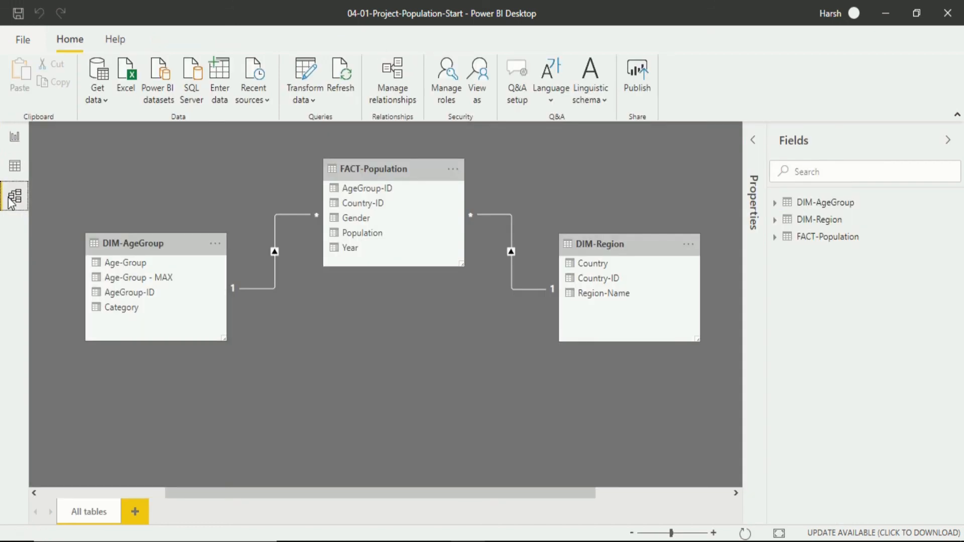
pyautogui.moveTo(206, 198)
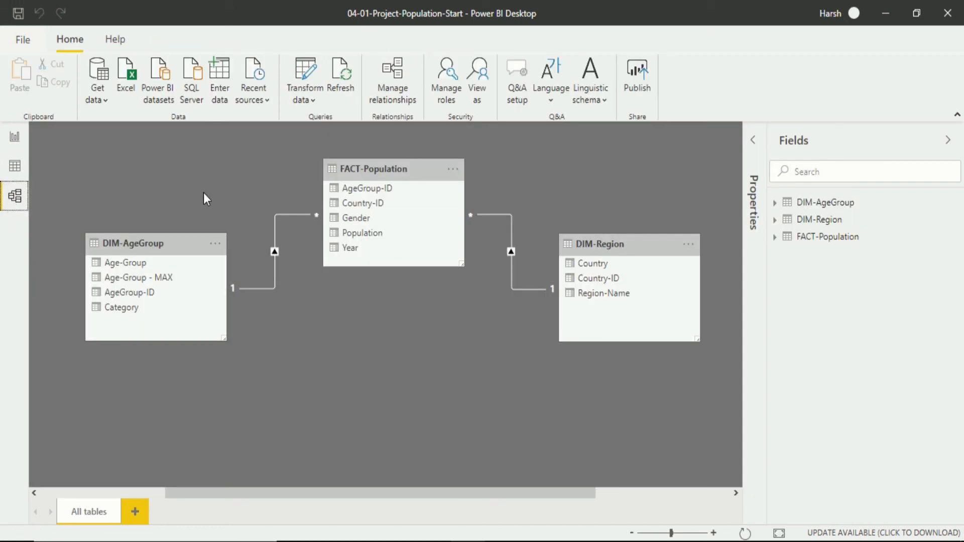
pyautogui.moveTo(645, 223)
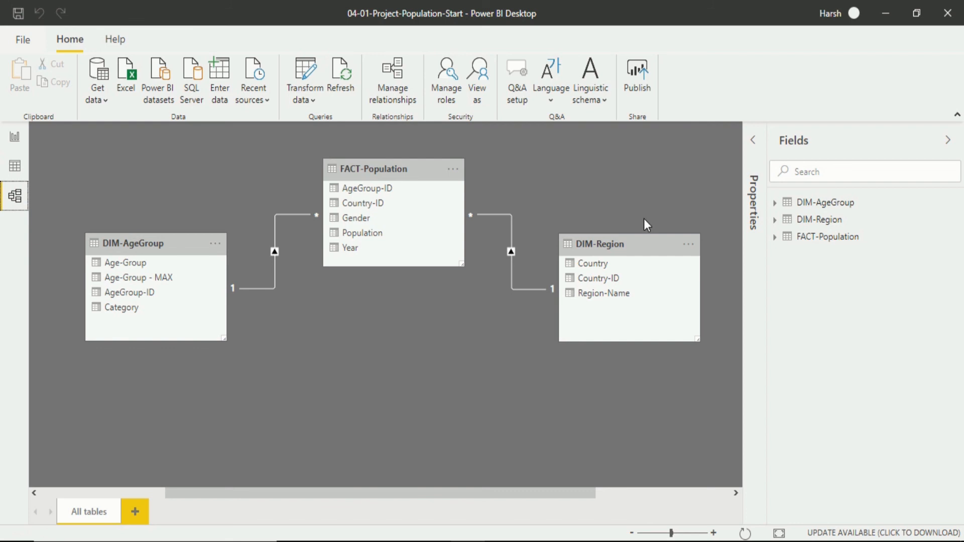
pyautogui.moveTo(420, 161)
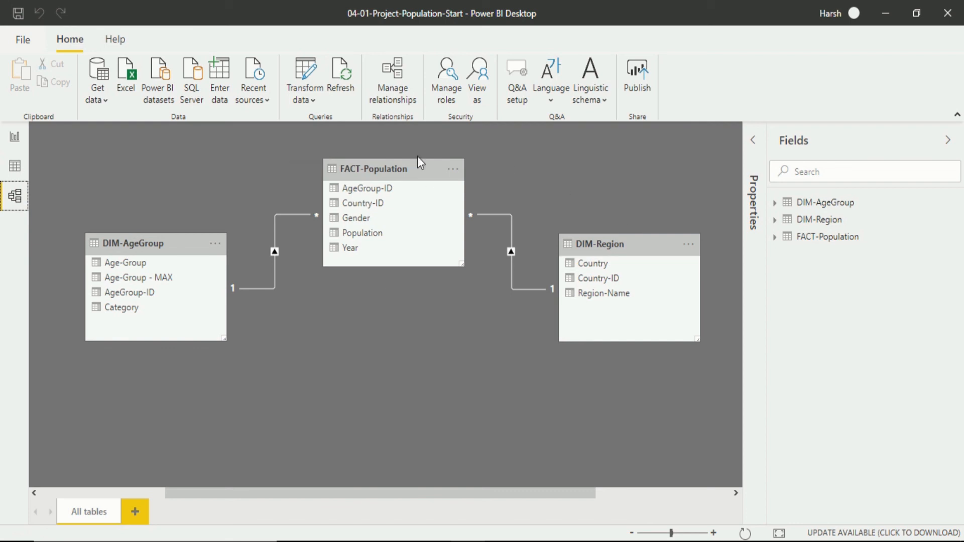
pyautogui.moveTo(428, 177)
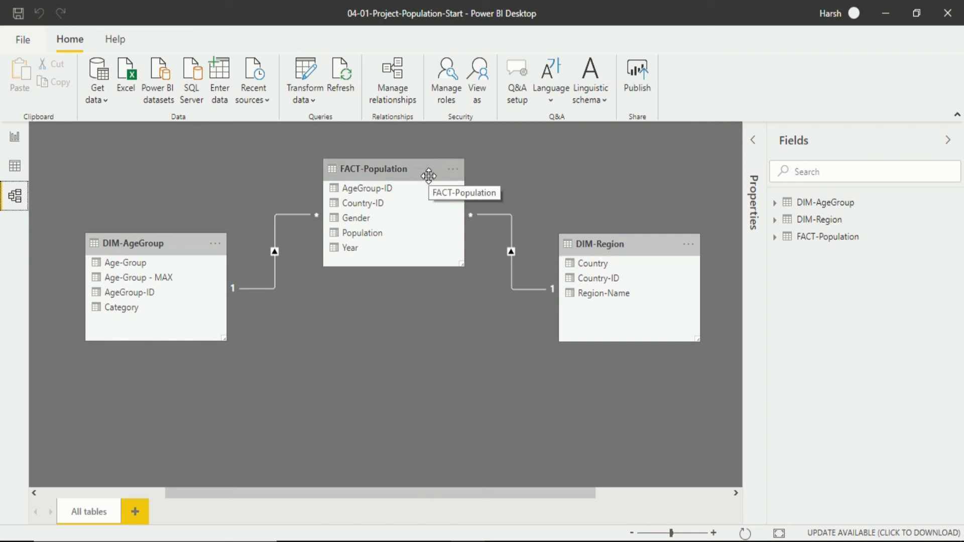
pyautogui.moveTo(463, 147)
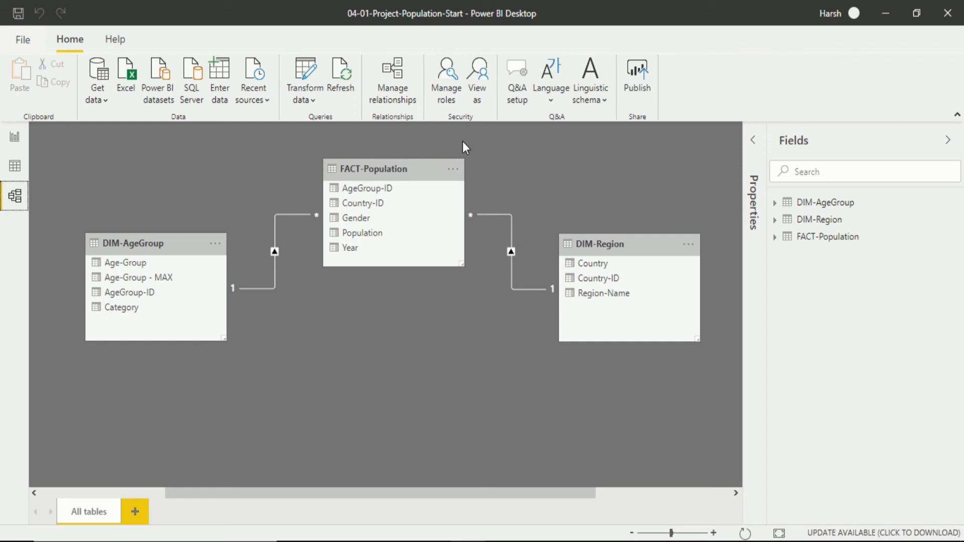
pyautogui.moveTo(351, 250)
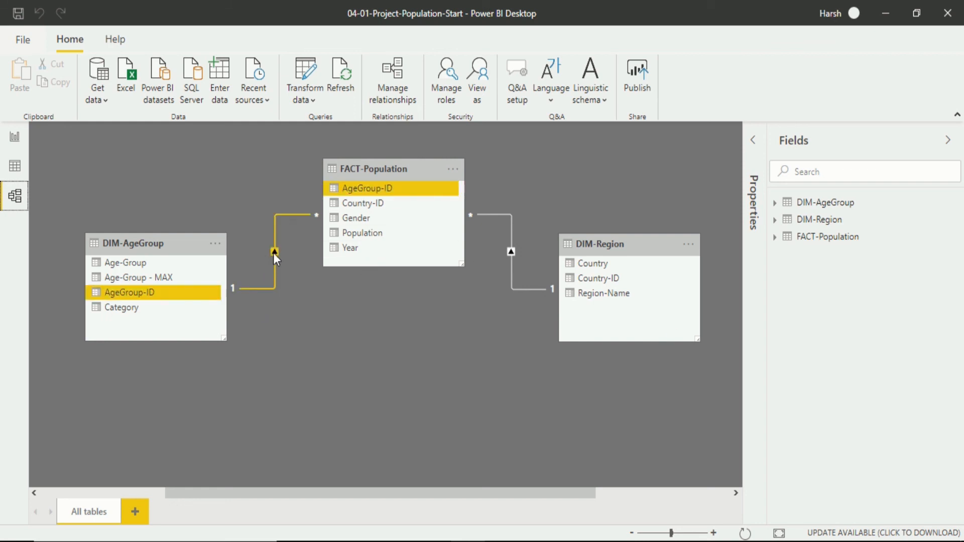
pyautogui.click(492, 291)
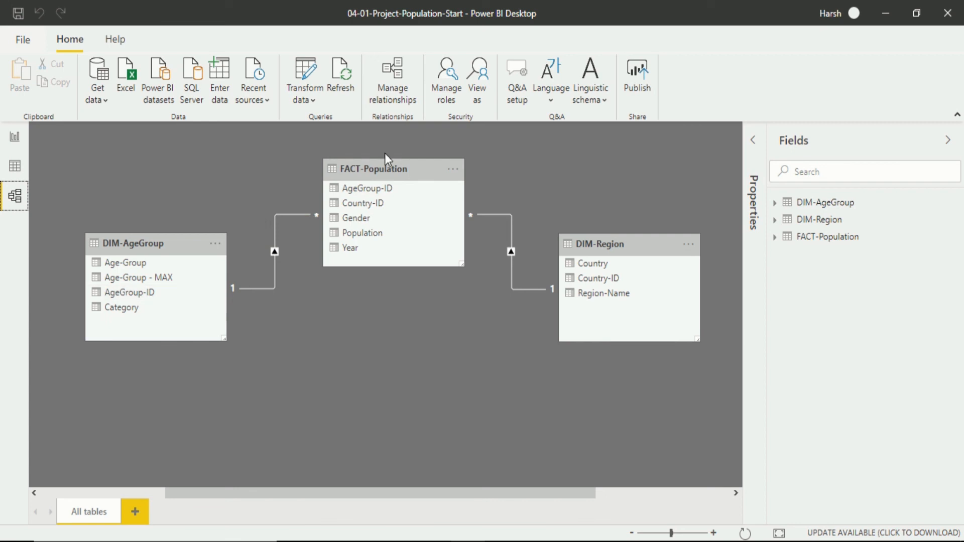
pyautogui.moveTo(440, 179)
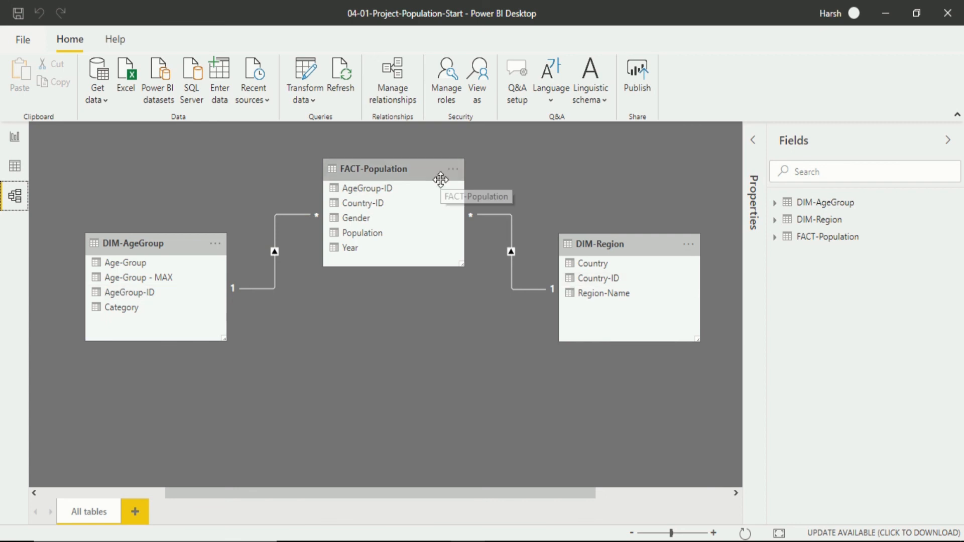
pyautogui.moveTo(331, 254)
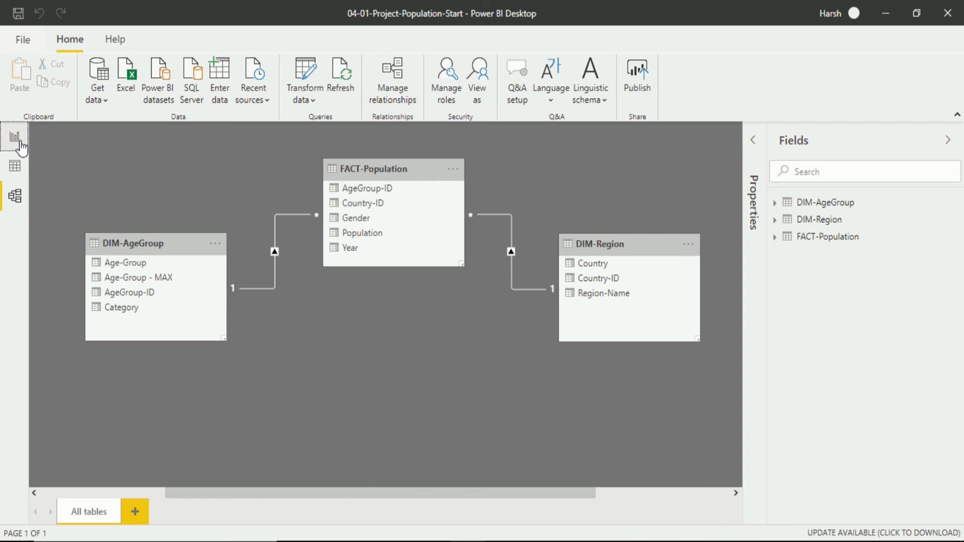
pyautogui.click(15, 136)
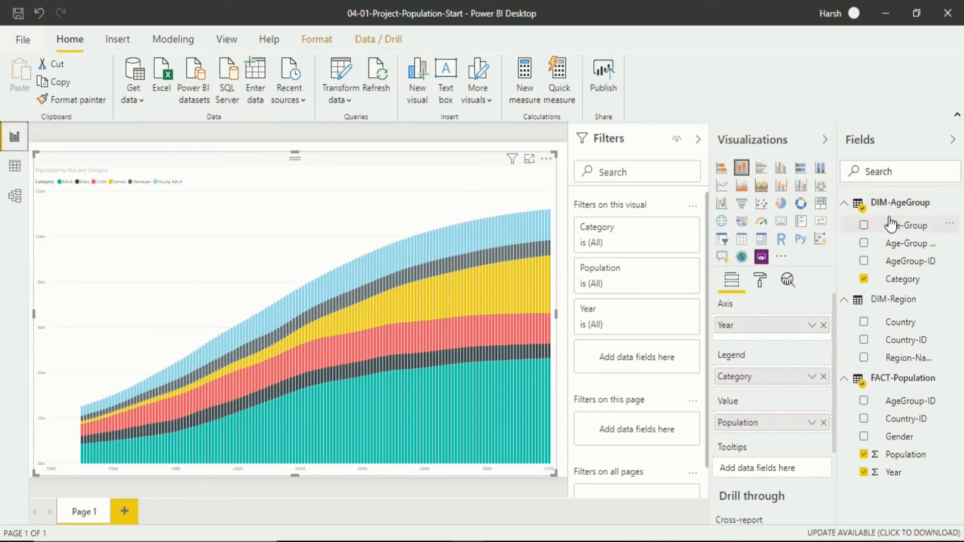
pyautogui.moveTo(9, 197)
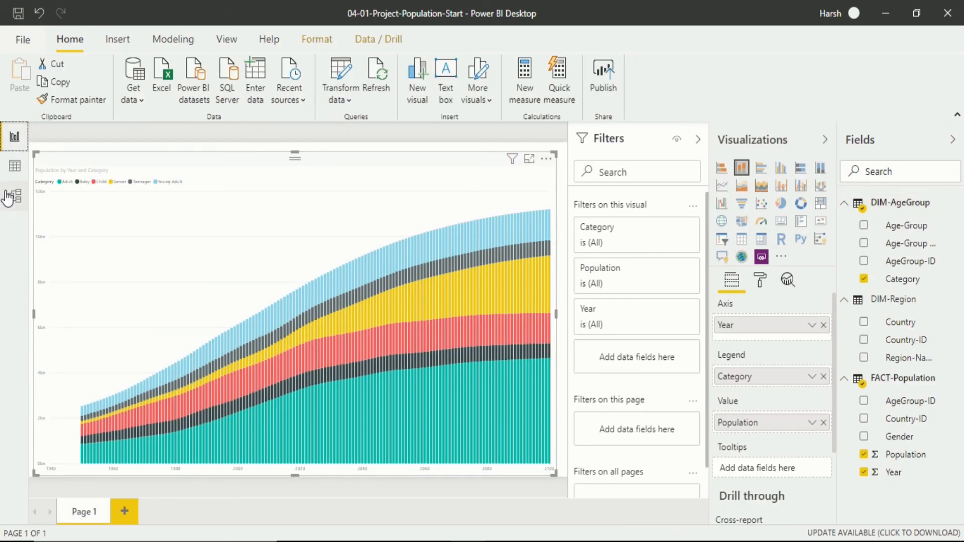
pyautogui.click(13, 196)
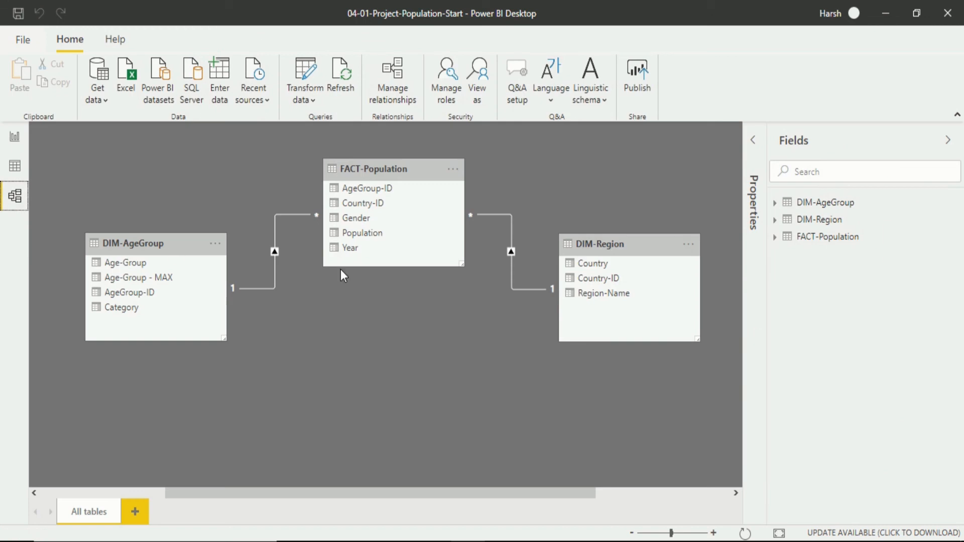
pyautogui.moveTo(302, 288)
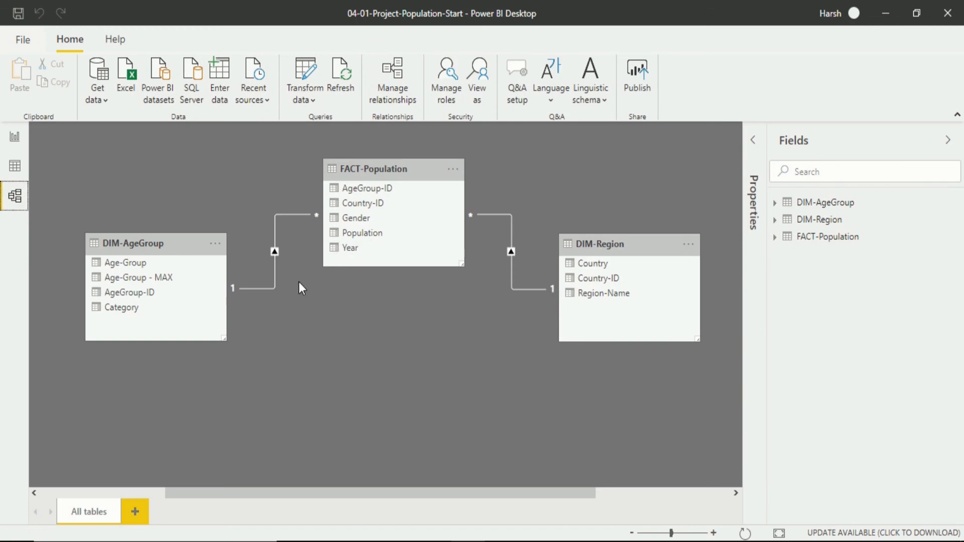
pyautogui.moveTo(286, 287)
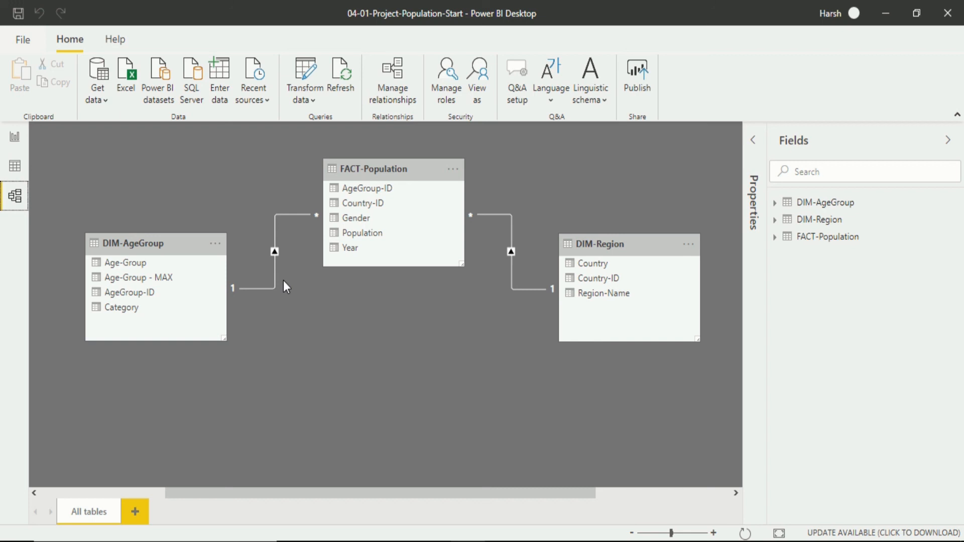
pyautogui.moveTo(402, 174)
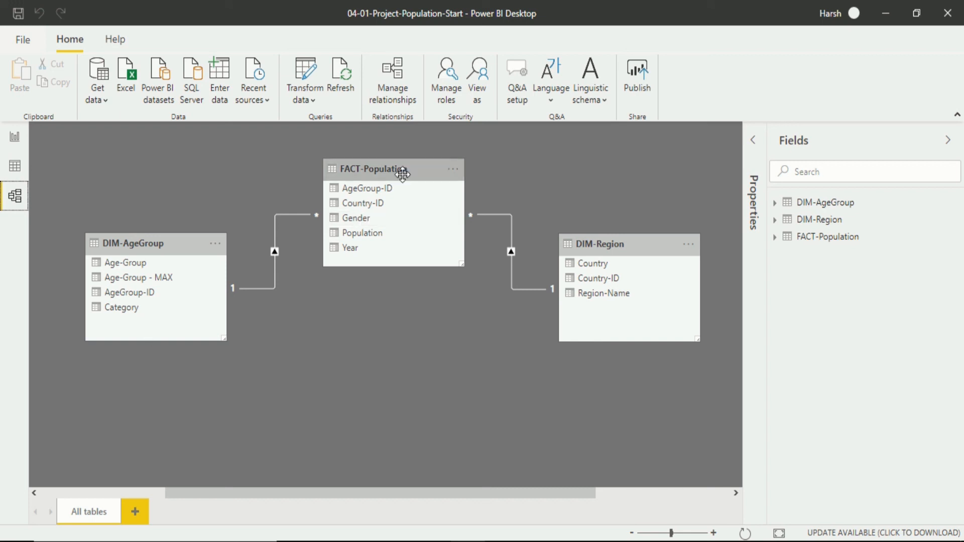
pyautogui.moveTo(9, 136)
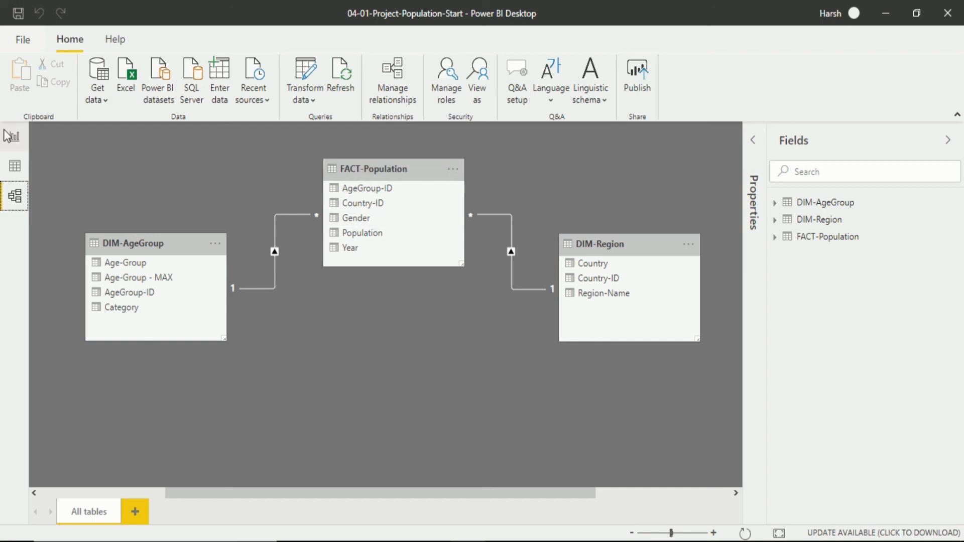
pyautogui.click(14, 136)
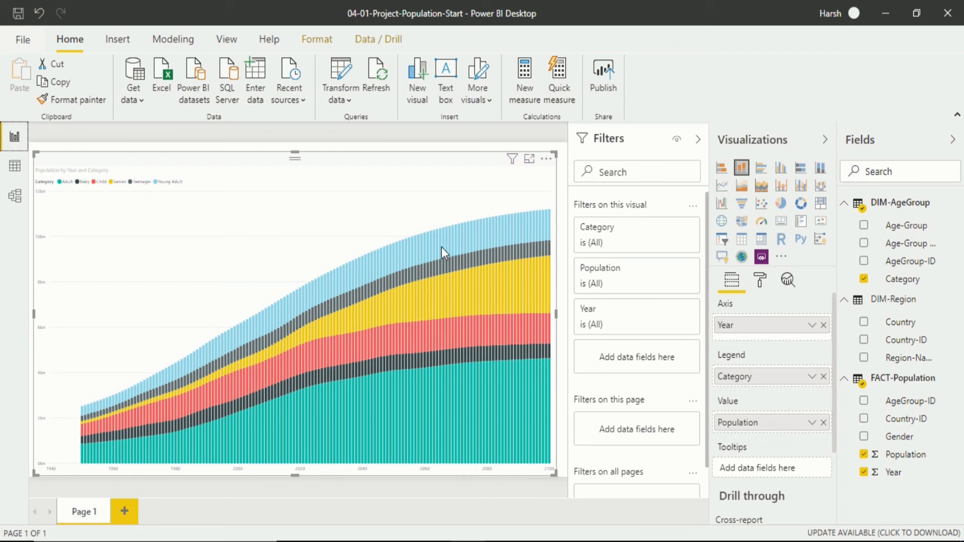
pyautogui.click(14, 196)
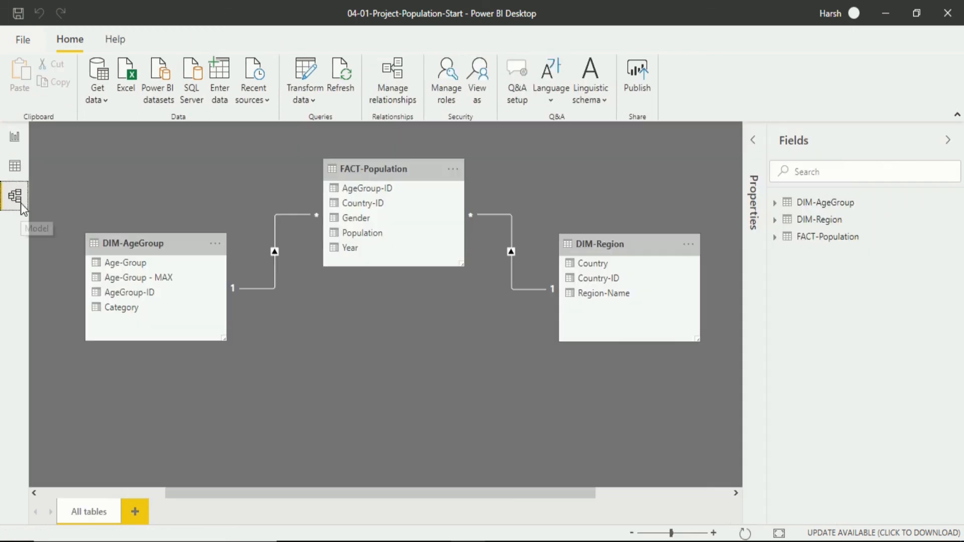
pyautogui.moveTo(245, 204)
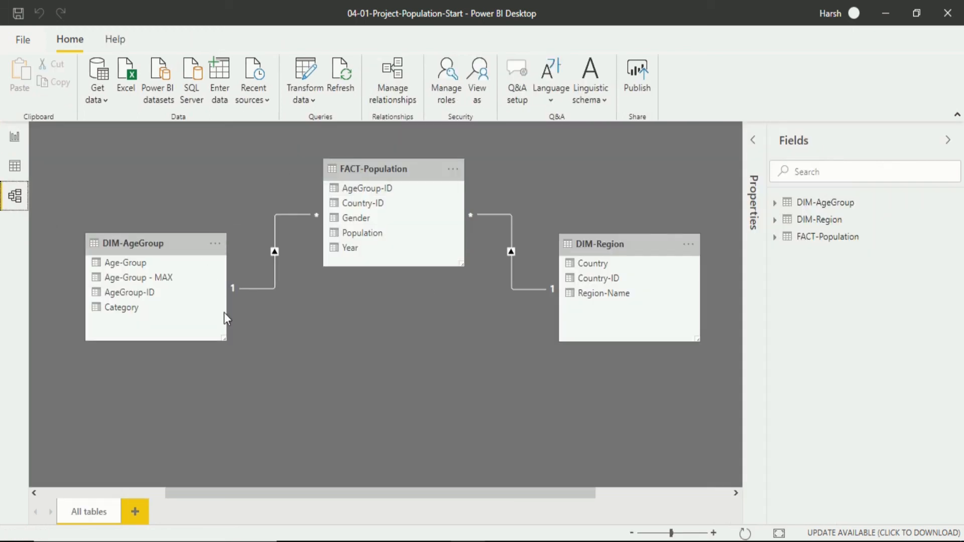
pyautogui.moveTo(342, 295)
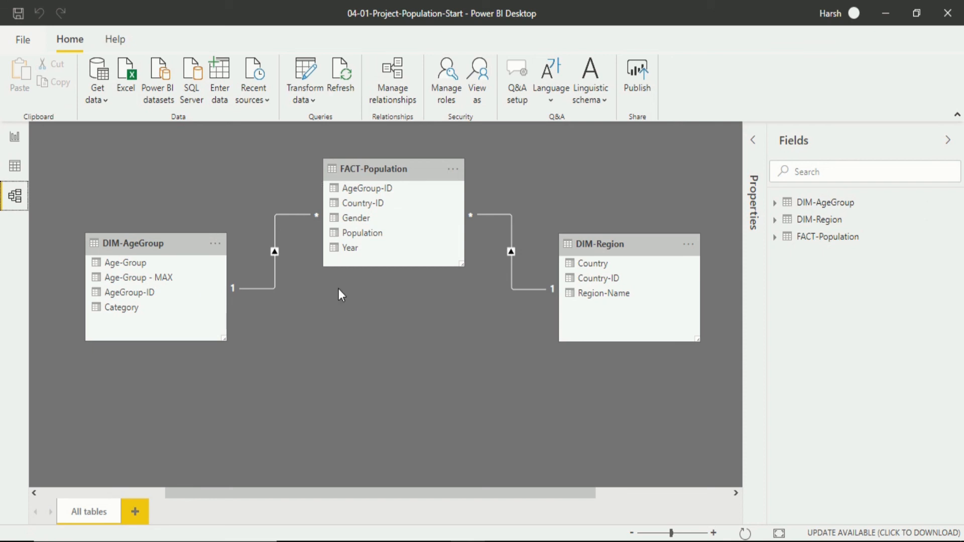
pyautogui.moveTo(301, 151)
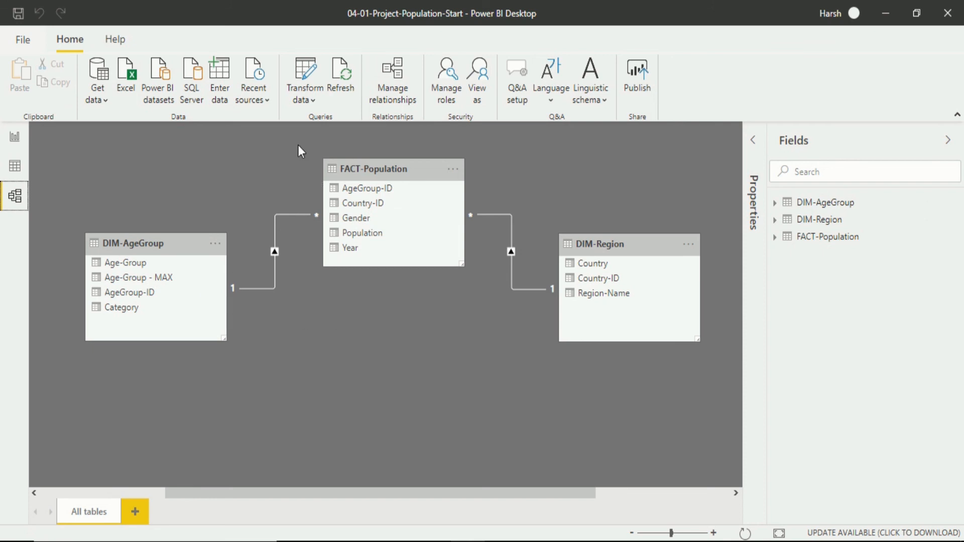
pyautogui.moveTo(294, 223)
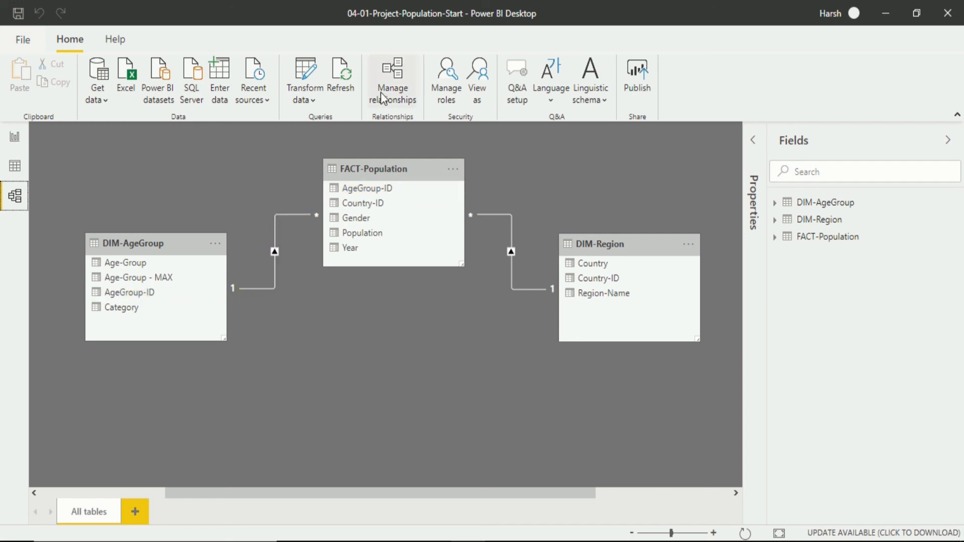
# Step: In Manage relationships, deactivate AgeGroup-ID, keep Country-ID active, and close
pyautogui.click(392, 81)
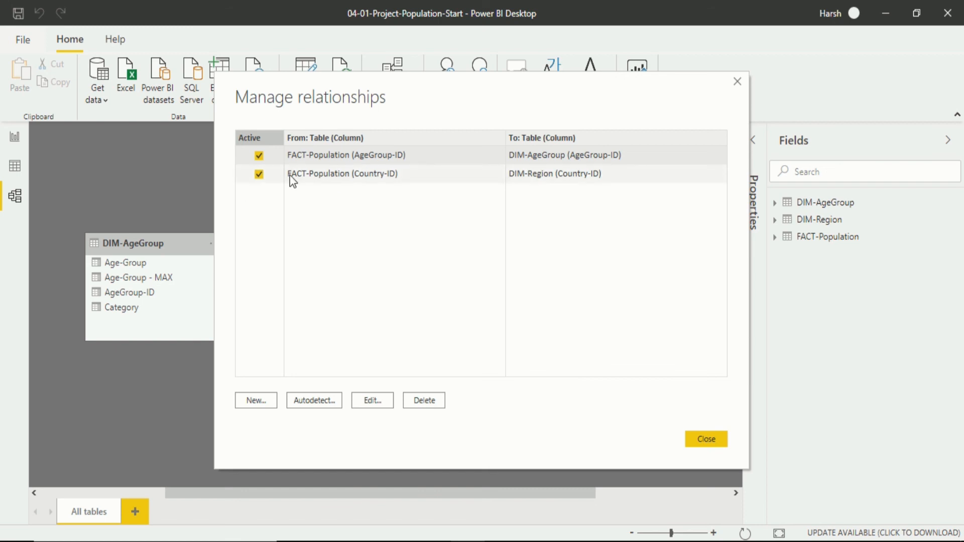
pyautogui.moveTo(242, 114)
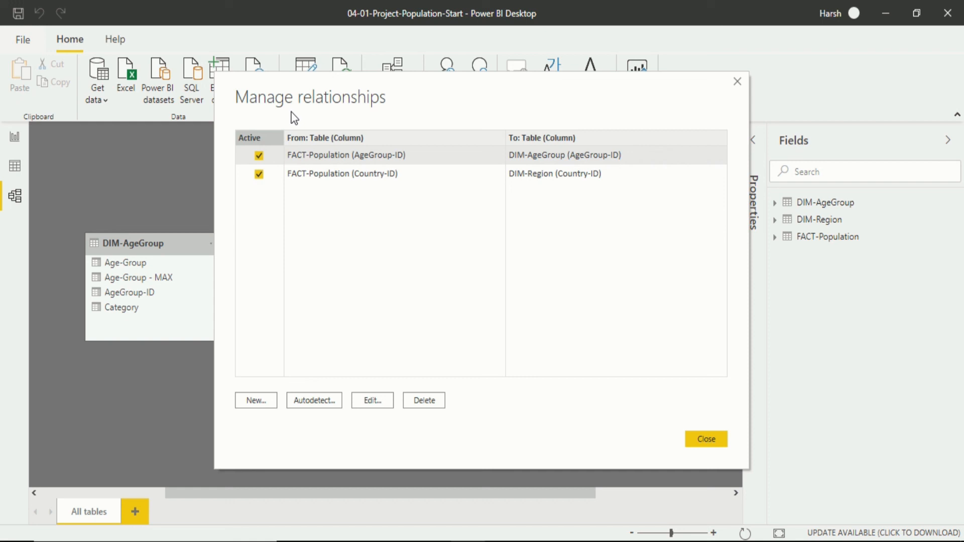
pyautogui.moveTo(264, 121)
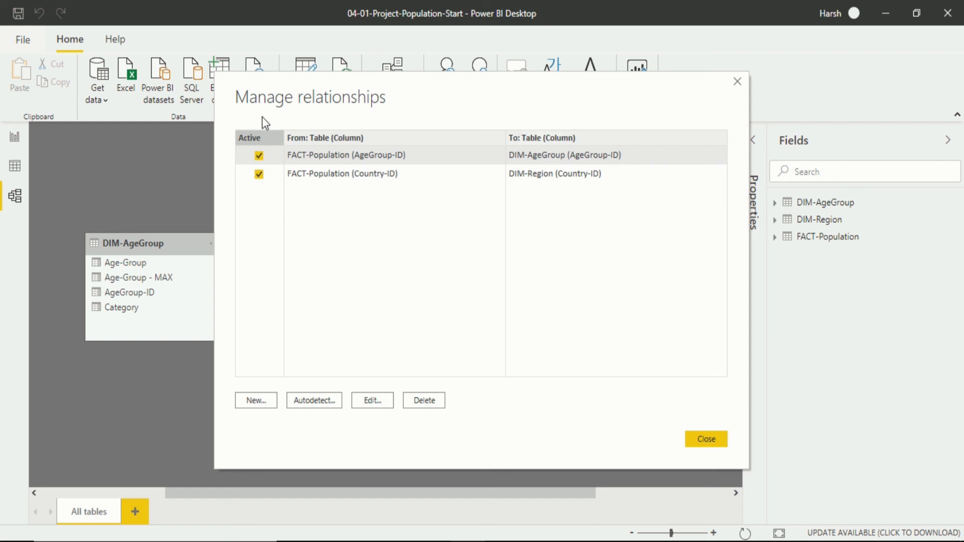
pyautogui.click(259, 154)
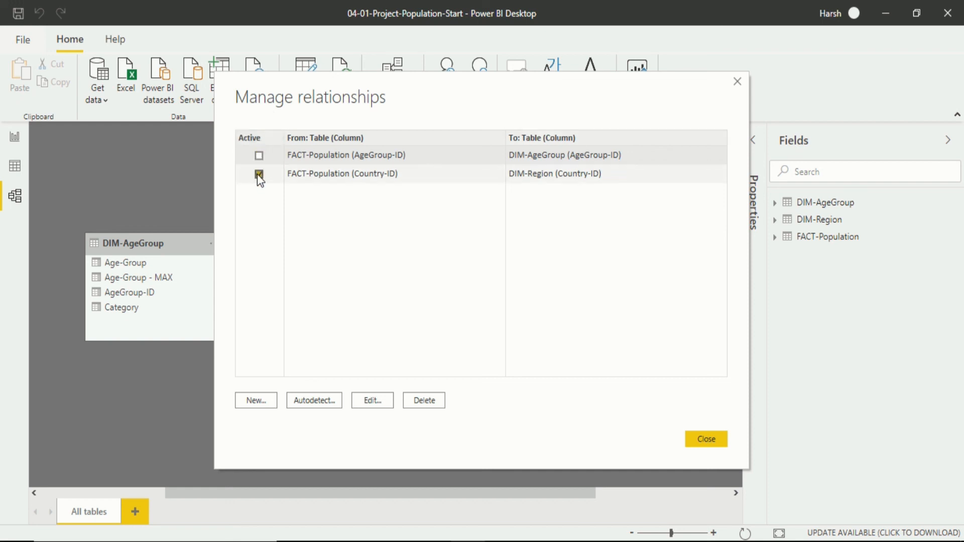
pyautogui.click(259, 174)
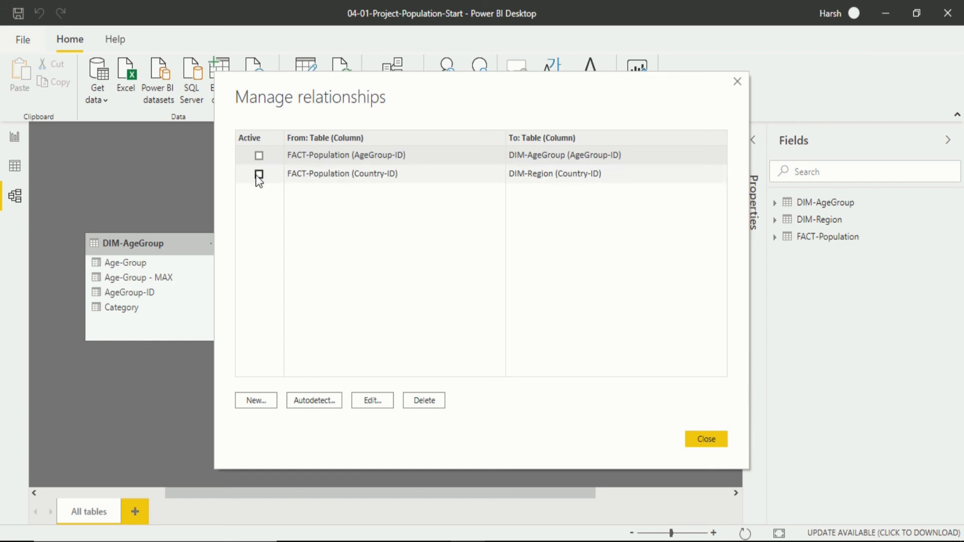
pyautogui.click(259, 173)
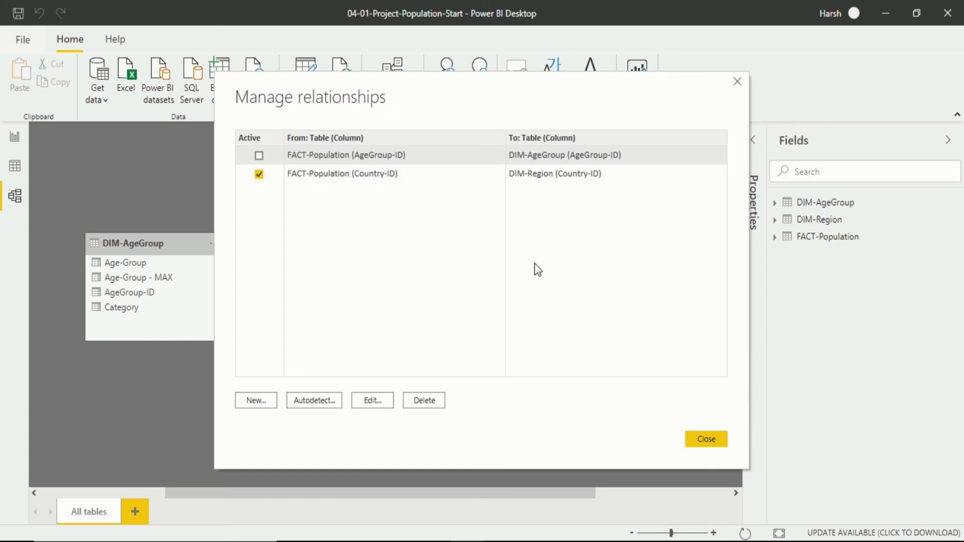
pyautogui.click(705, 439)
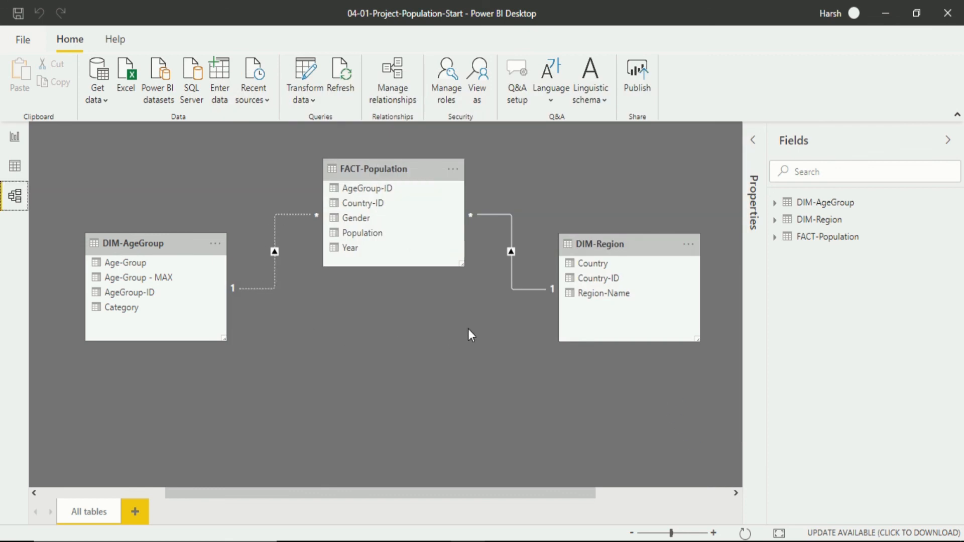
# Step: Return to the report page, where the Population by Year and Category chart fails to display
pyautogui.click(510, 252)
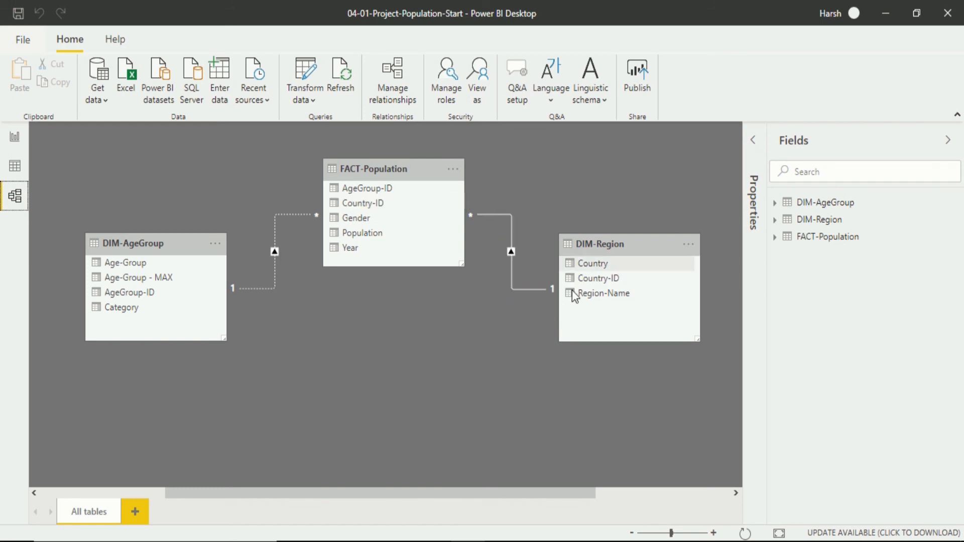
pyautogui.moveTo(261, 192)
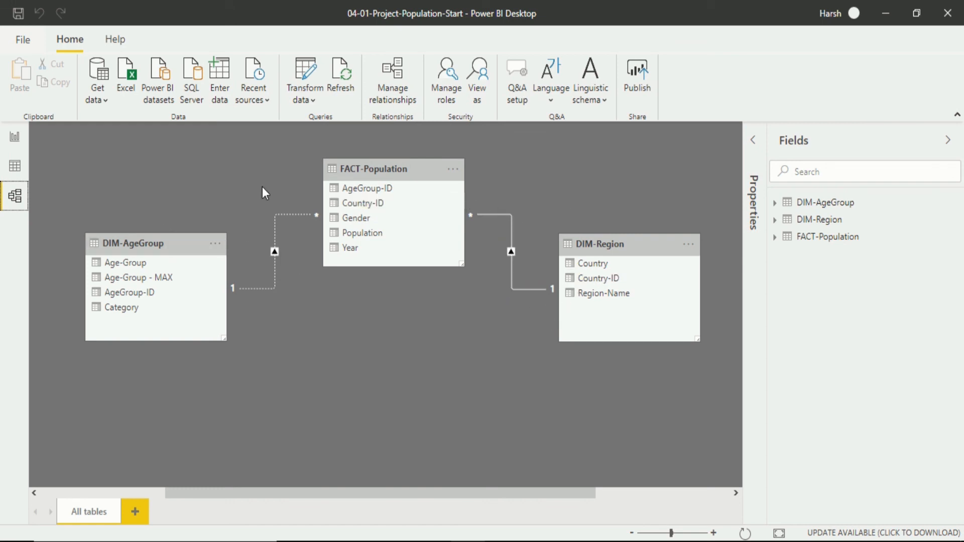
pyautogui.moveTo(168, 269)
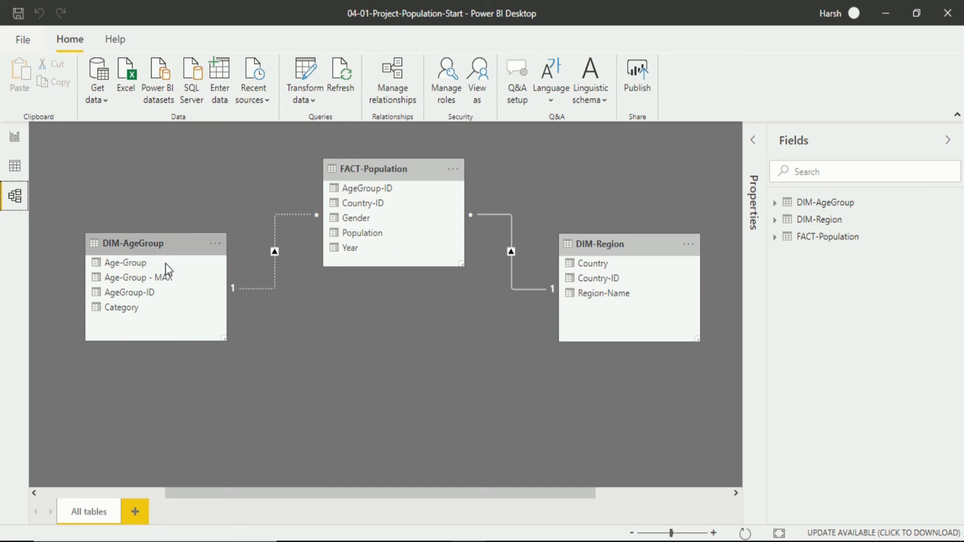
pyautogui.moveTo(337, 175)
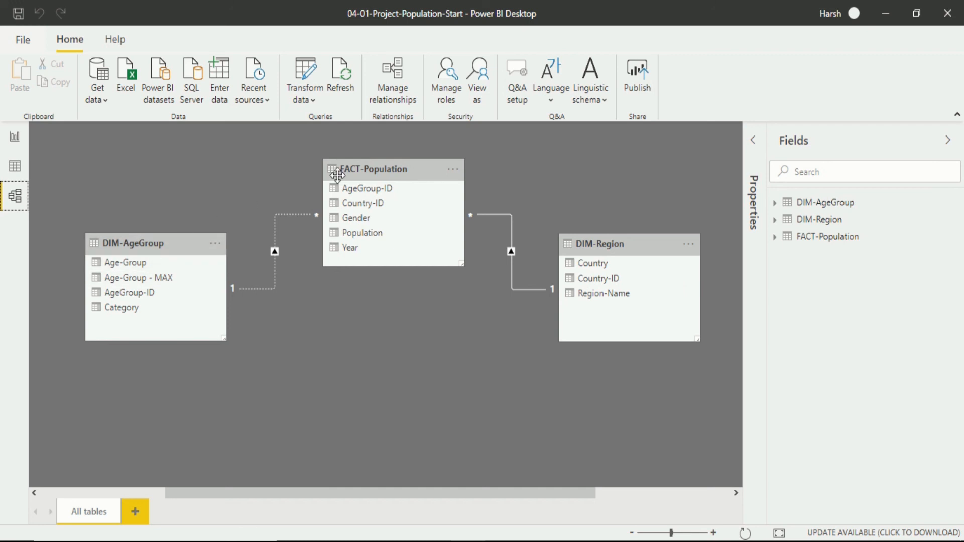
pyautogui.moveTo(352, 170)
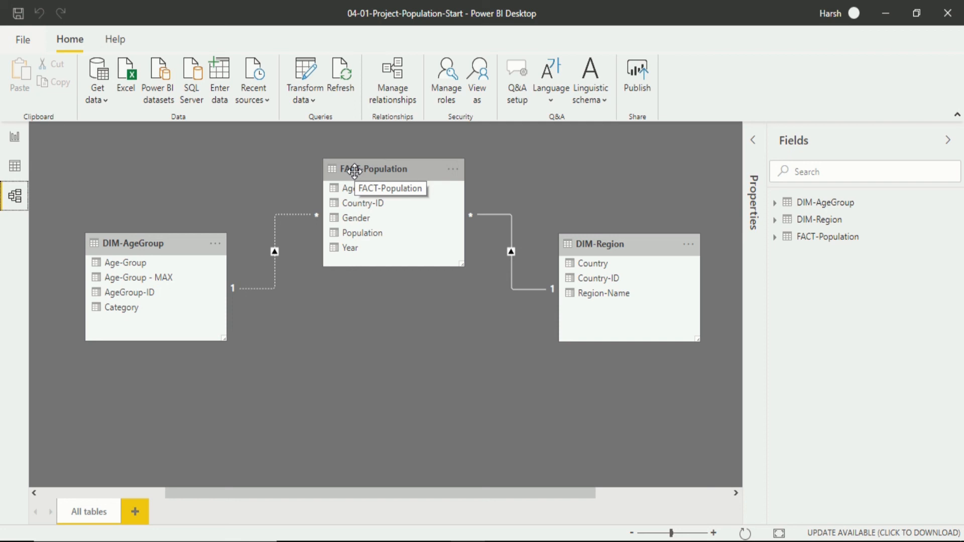
pyautogui.moveTo(14, 135)
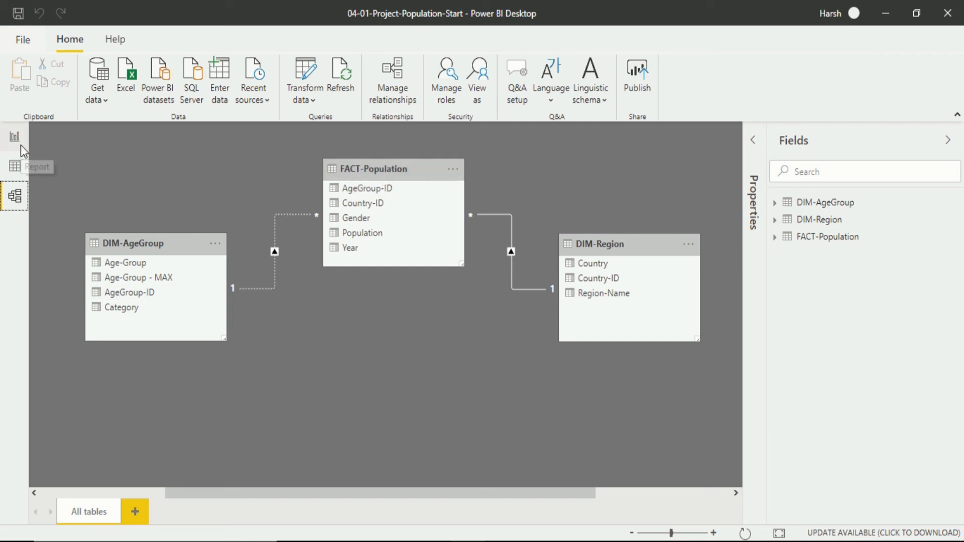
pyautogui.click(15, 136)
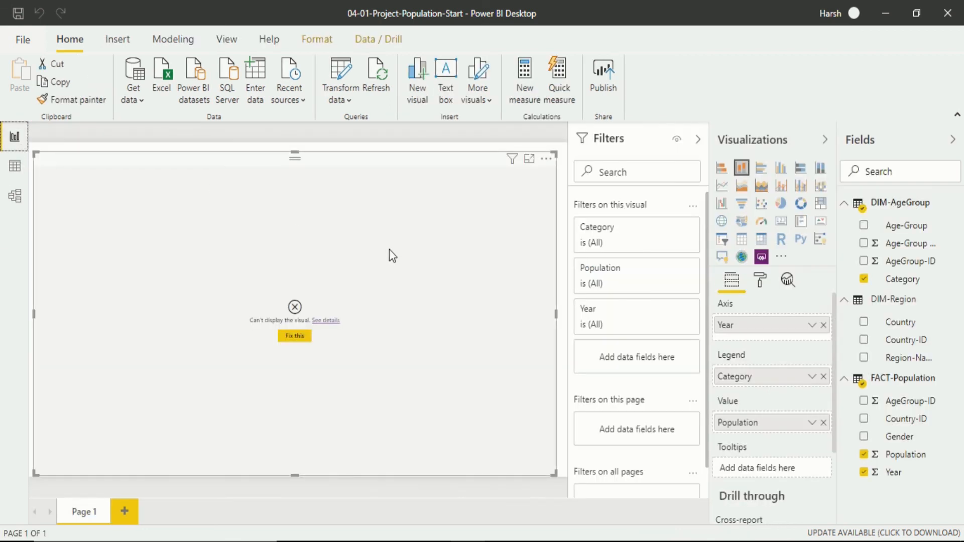
pyautogui.moveTo(423, 269)
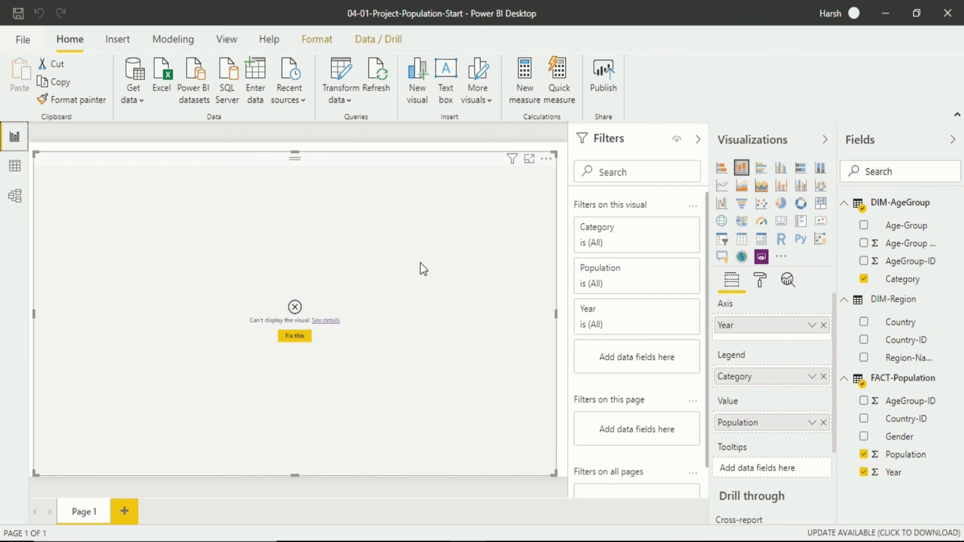
pyautogui.moveTo(3, 223)
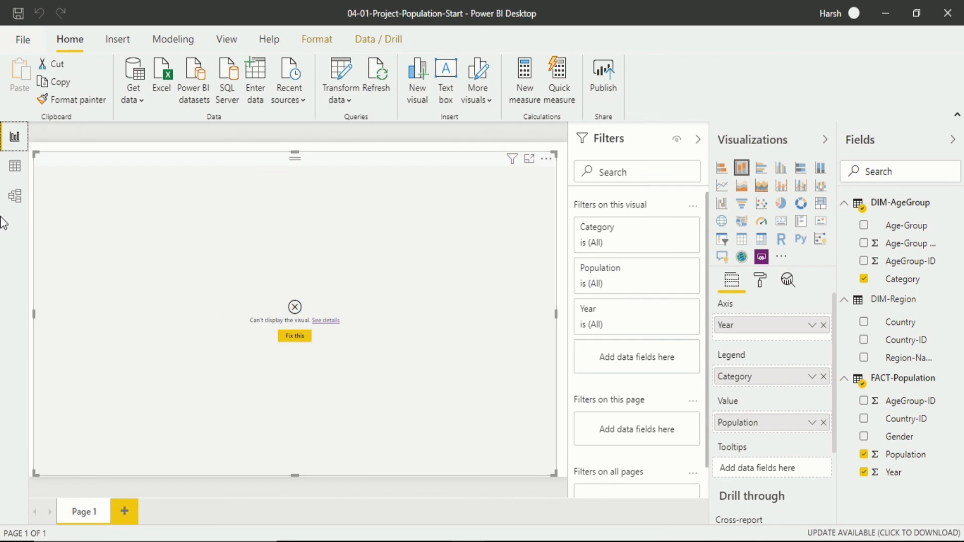
pyautogui.moveTo(14, 197)
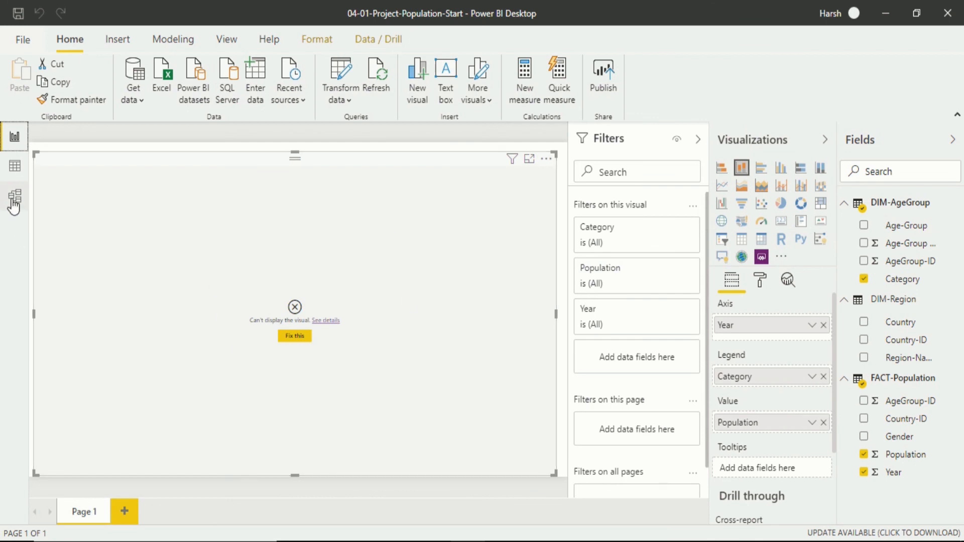
pyautogui.moveTo(909, 358)
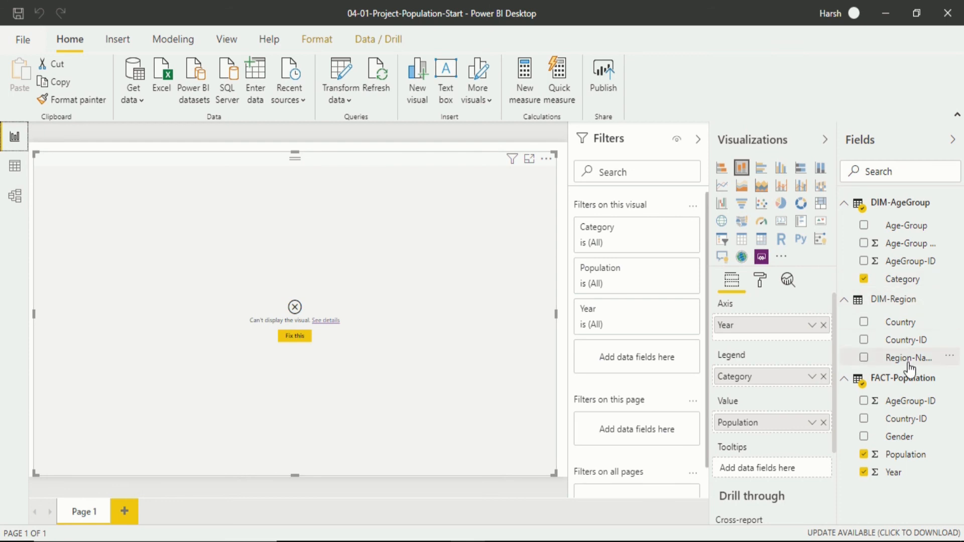
pyautogui.moveTo(864, 286)
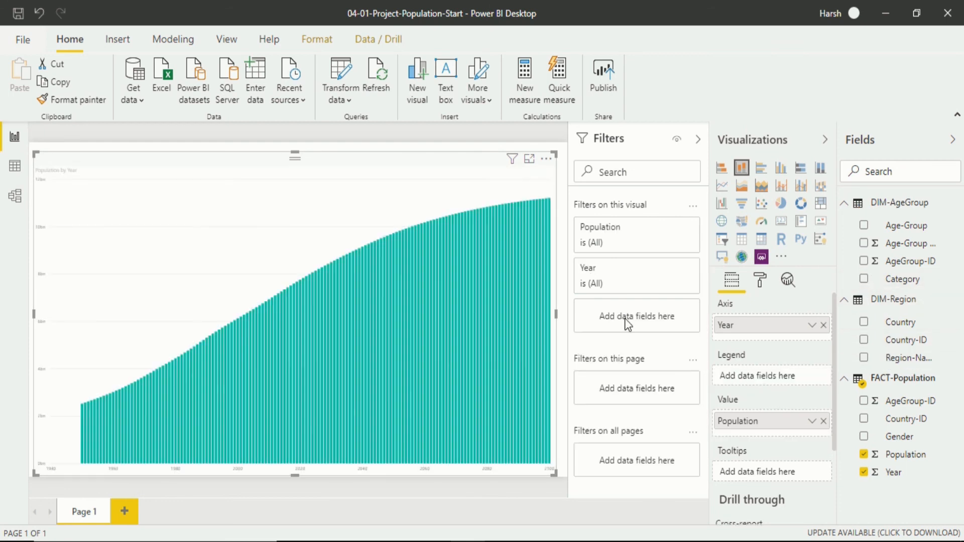
pyautogui.moveTo(908, 340)
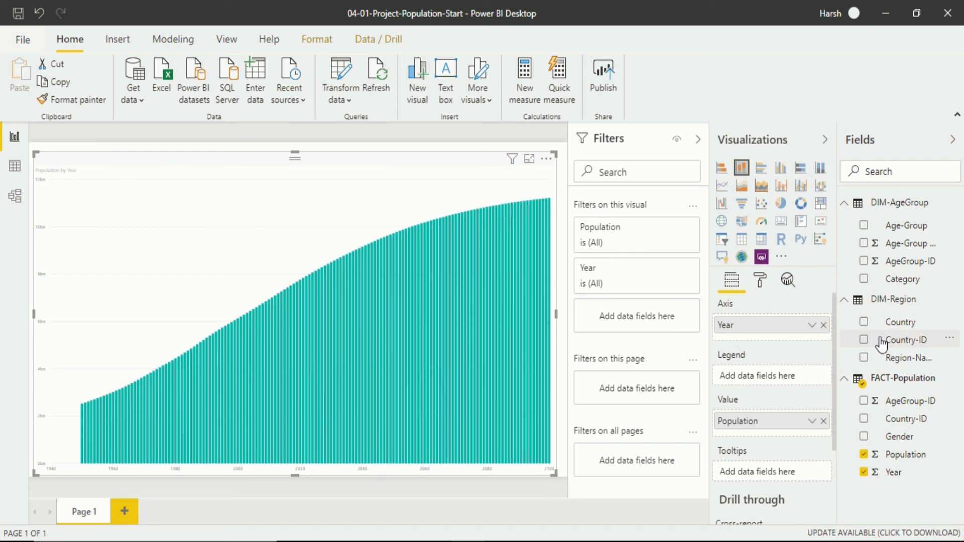
pyautogui.moveTo(884, 365)
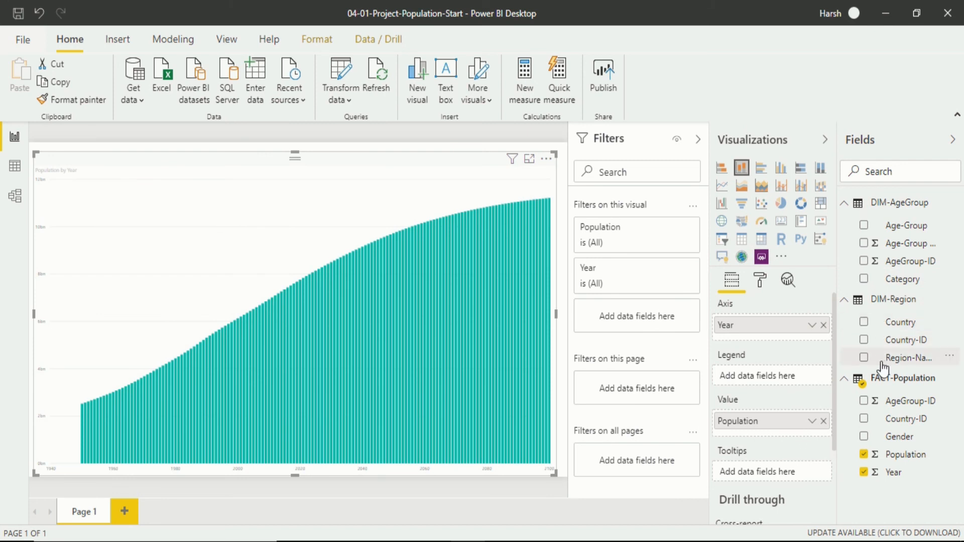
pyautogui.moveTo(749, 386)
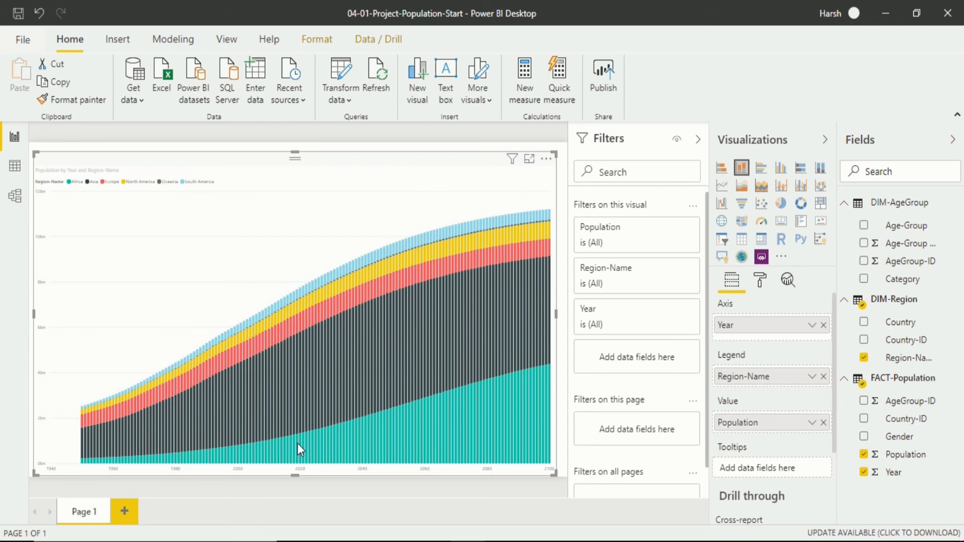
pyautogui.click(15, 196)
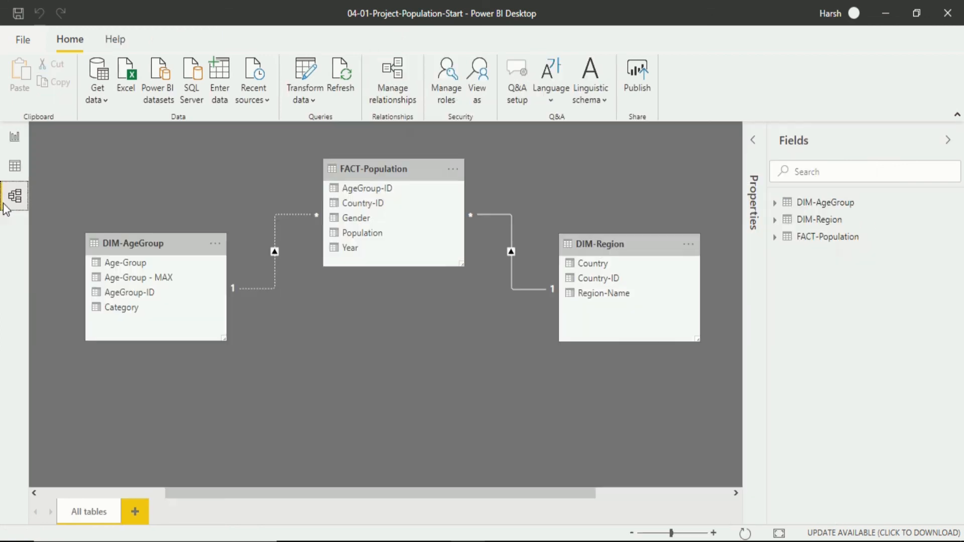
pyautogui.moveTo(656, 245)
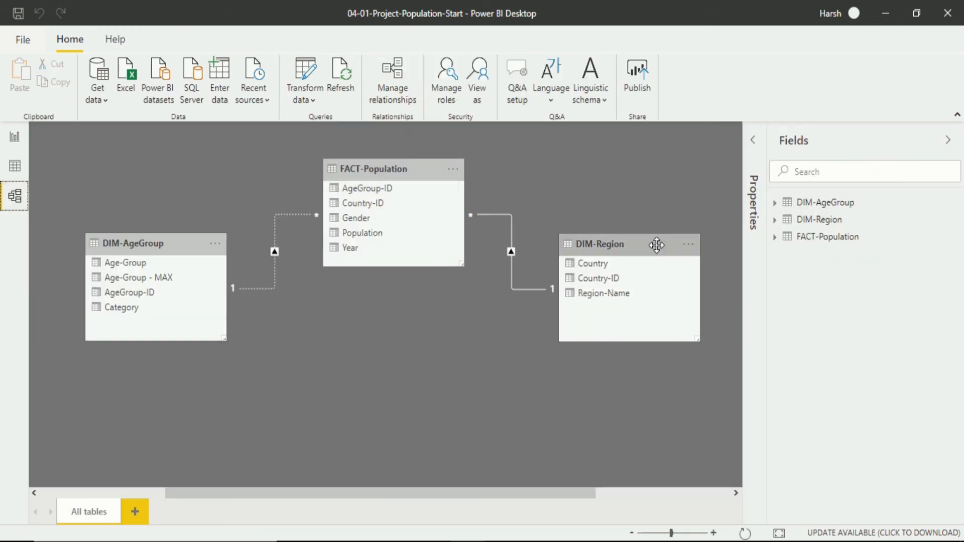
pyautogui.moveTo(258, 270)
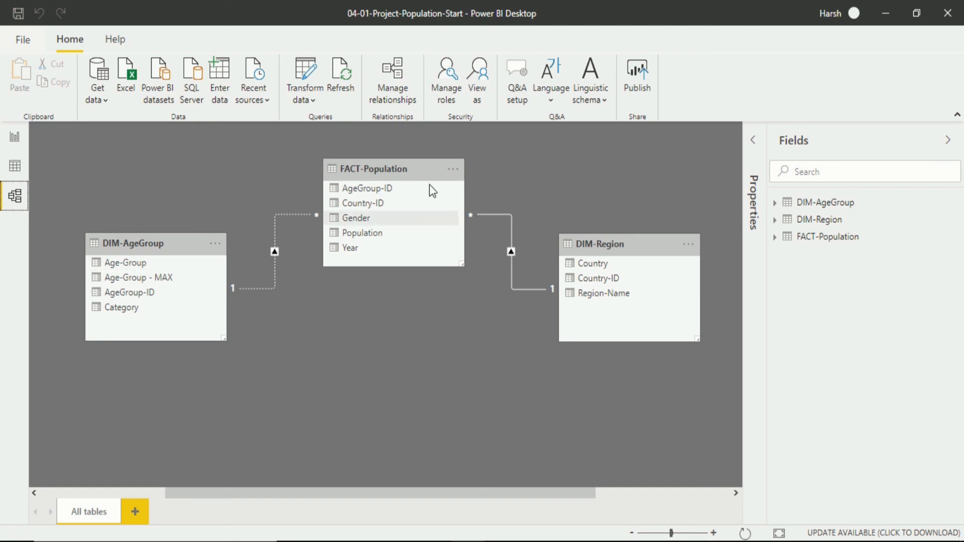
pyautogui.moveTo(59, 205)
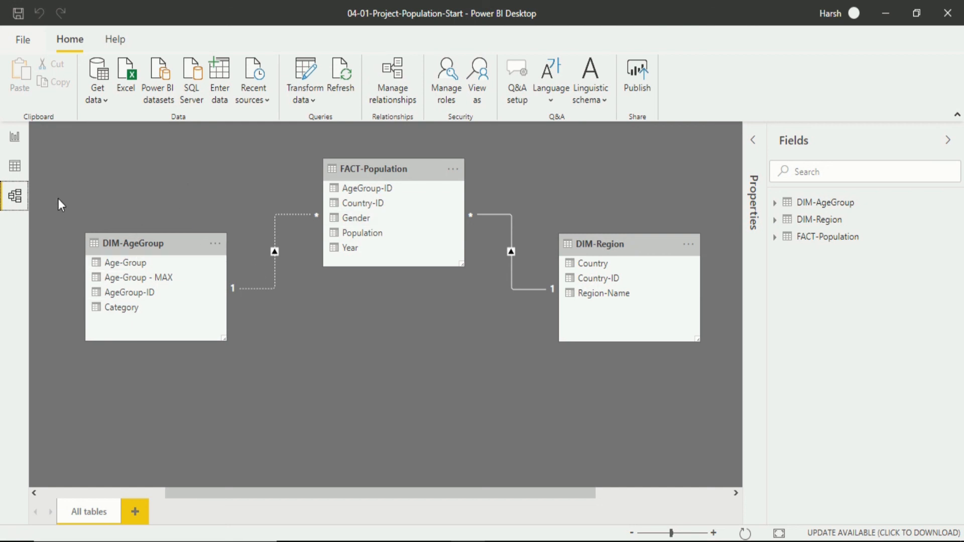
pyautogui.moveTo(64, 164)
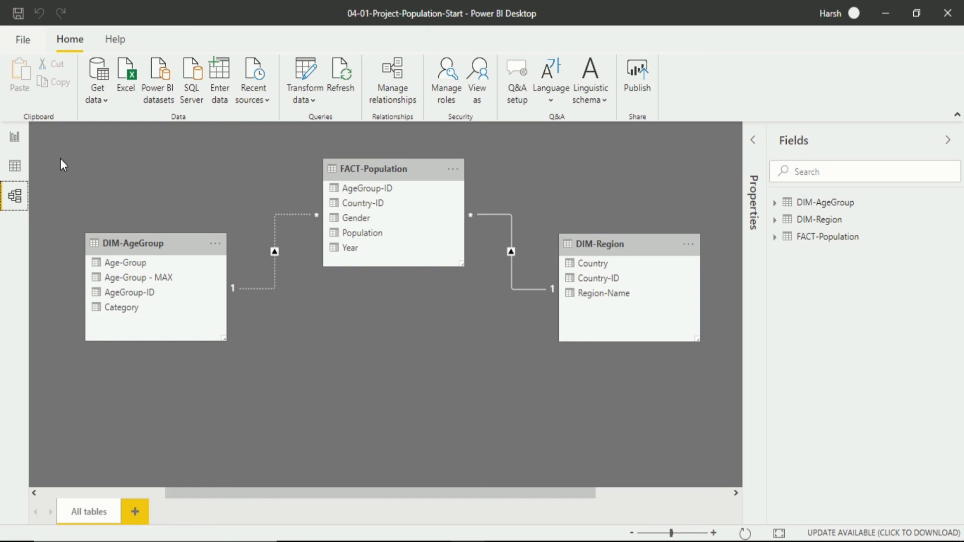
pyautogui.moveTo(273, 216)
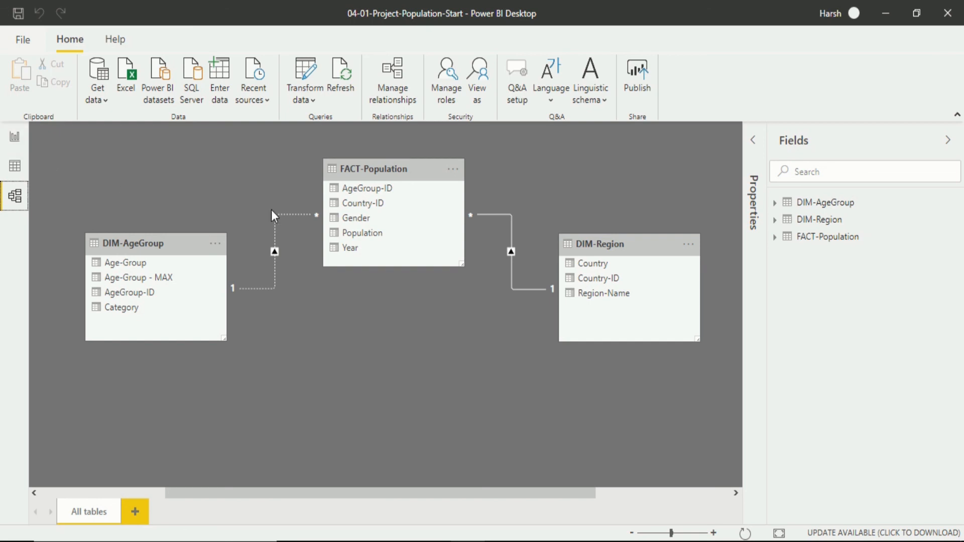
pyautogui.moveTo(136, 183)
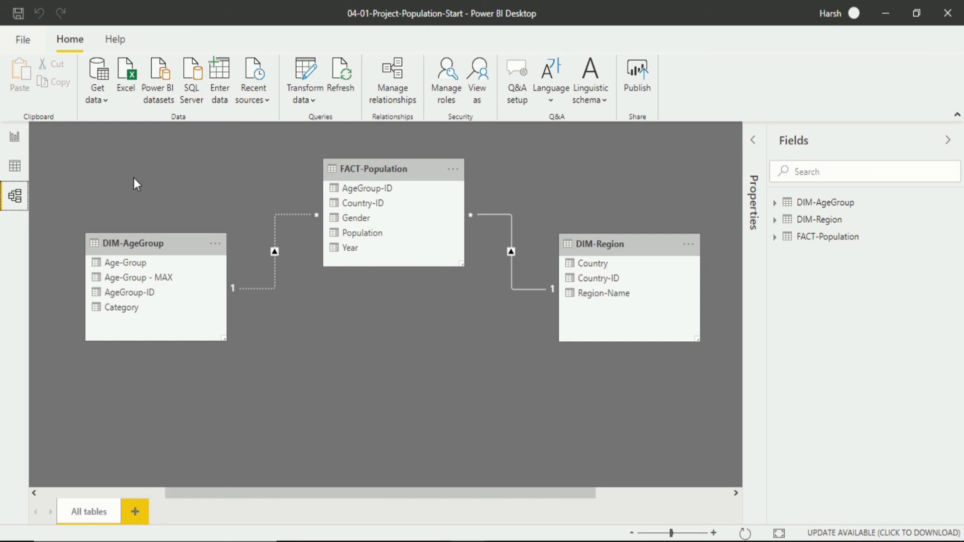
pyautogui.moveTo(313, 95)
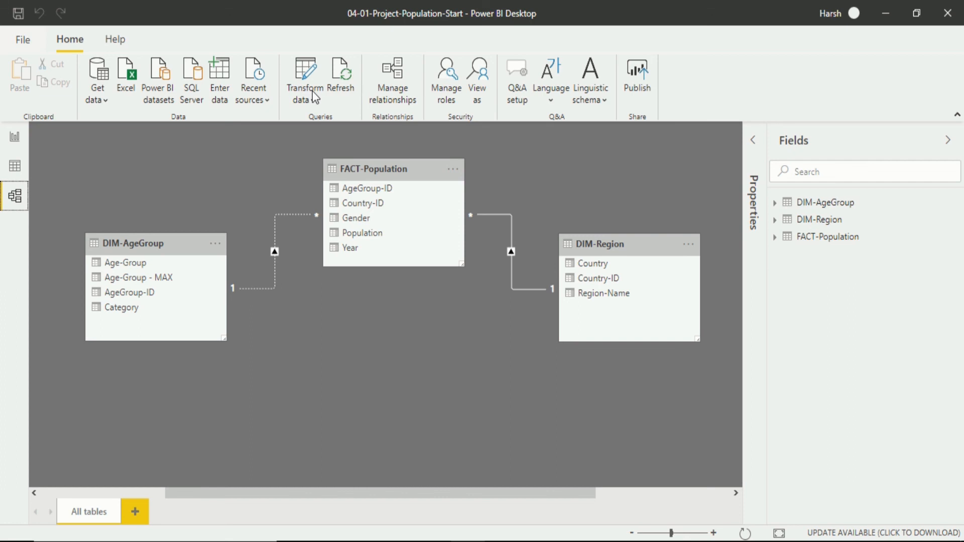
pyautogui.click(392, 80)
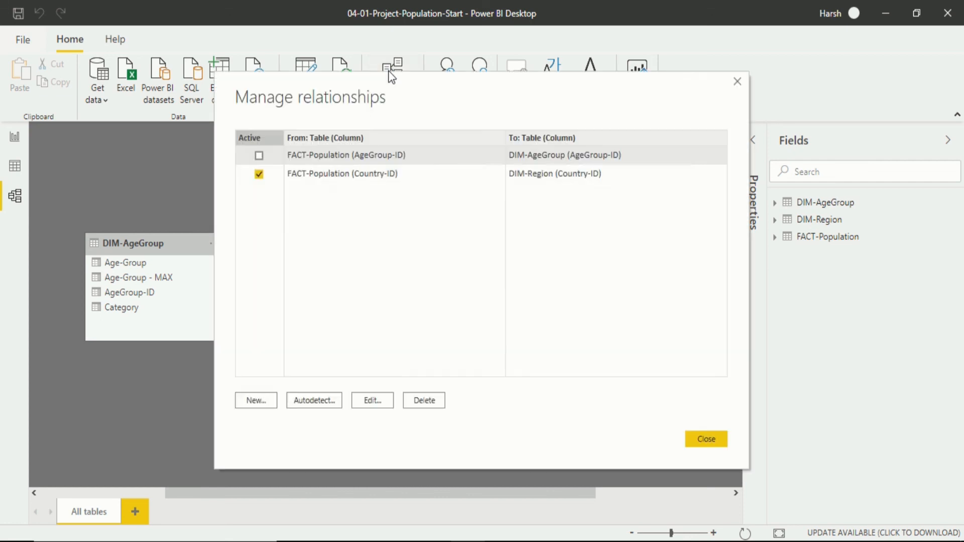
pyautogui.moveTo(259, 155)
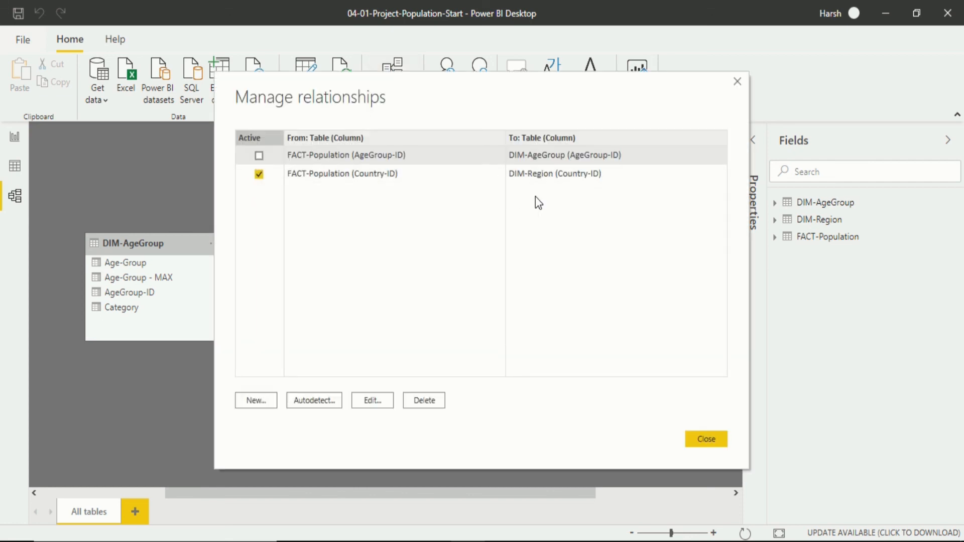
pyautogui.moveTo(363, 130)
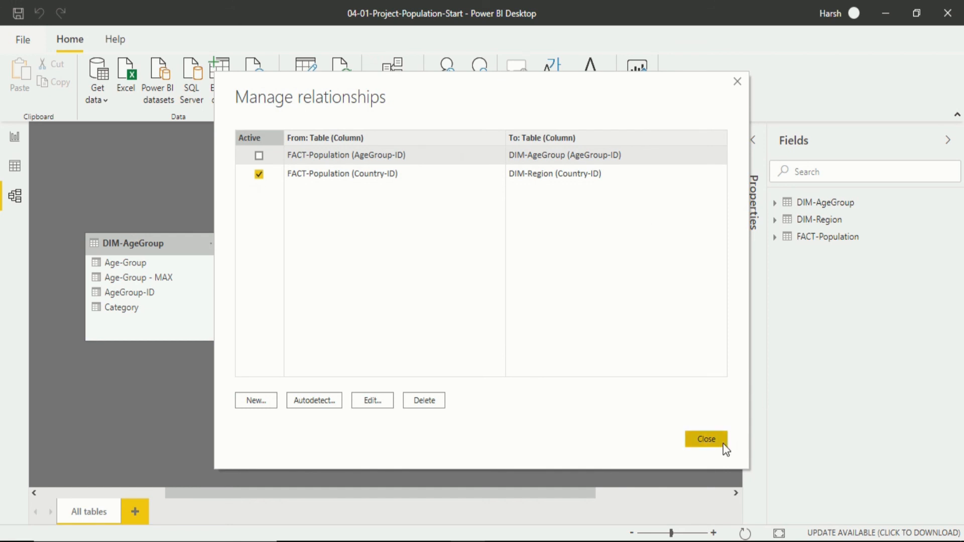
pyautogui.click(704, 439)
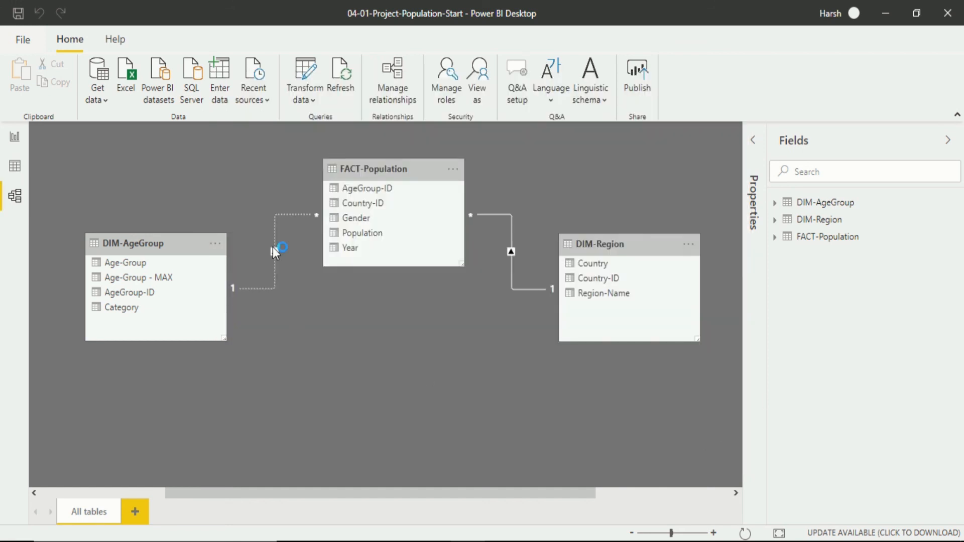
# Step: Edit the dotted AgeGroup relationship, tick 'Make this relationship active' and confirm
pyautogui.click(275, 252)
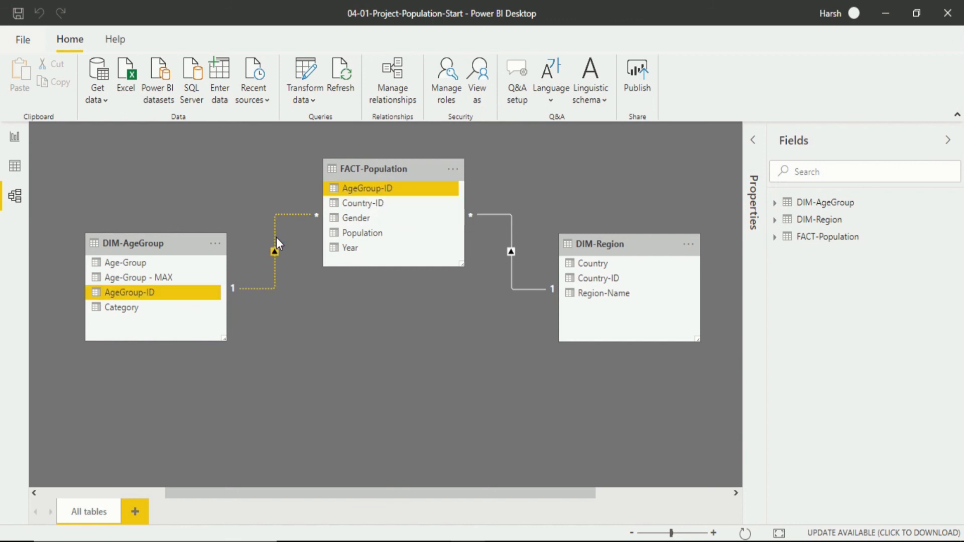
pyautogui.doubleClick(275, 251)
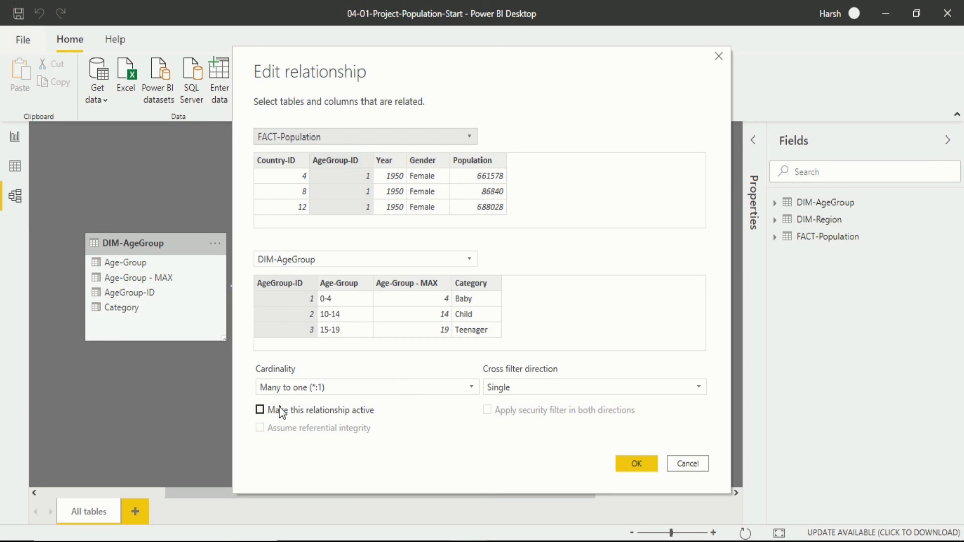
pyautogui.moveTo(364, 426)
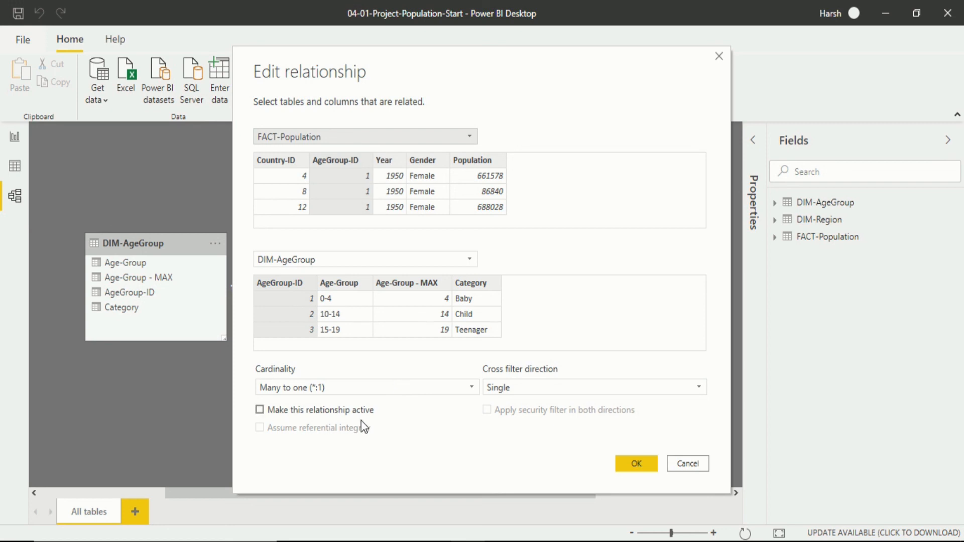
pyautogui.click(259, 410)
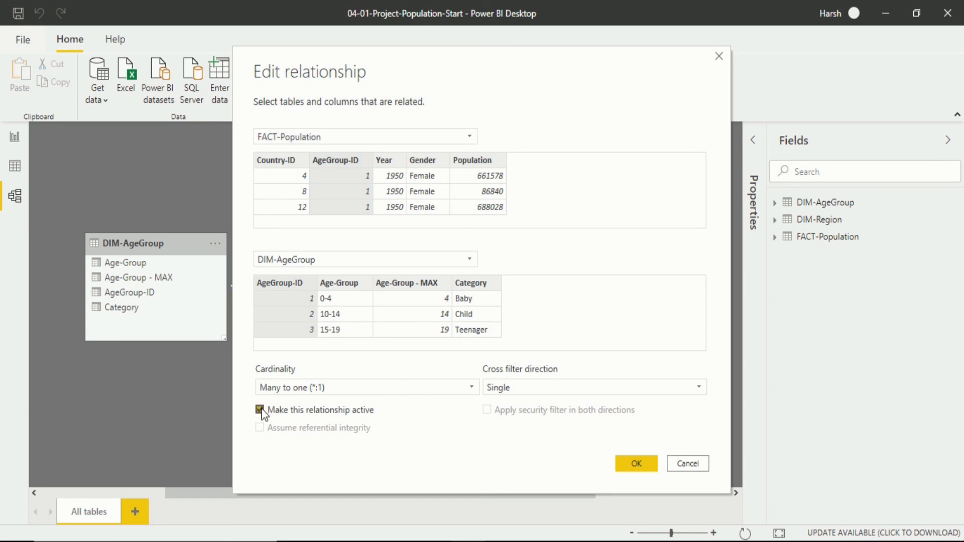
pyautogui.click(636, 464)
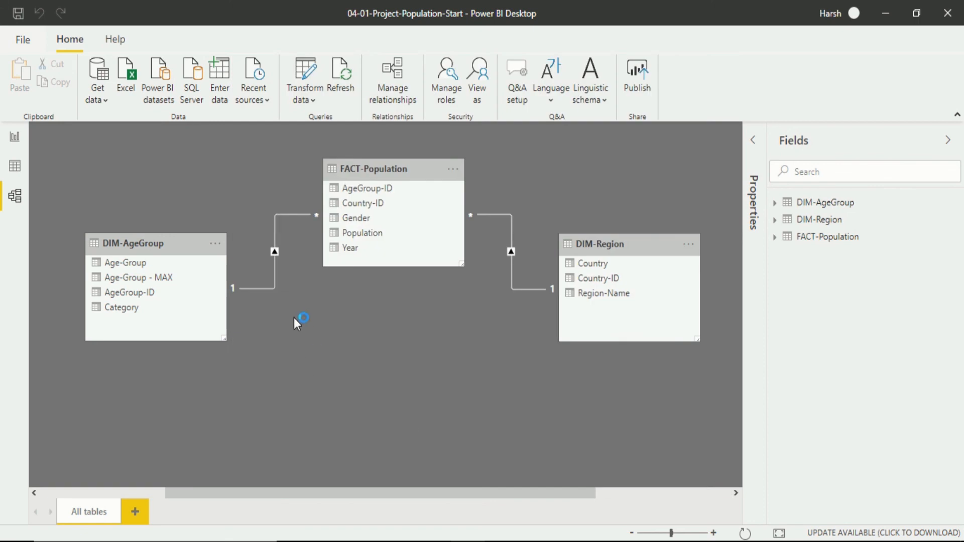
pyautogui.click(274, 251)
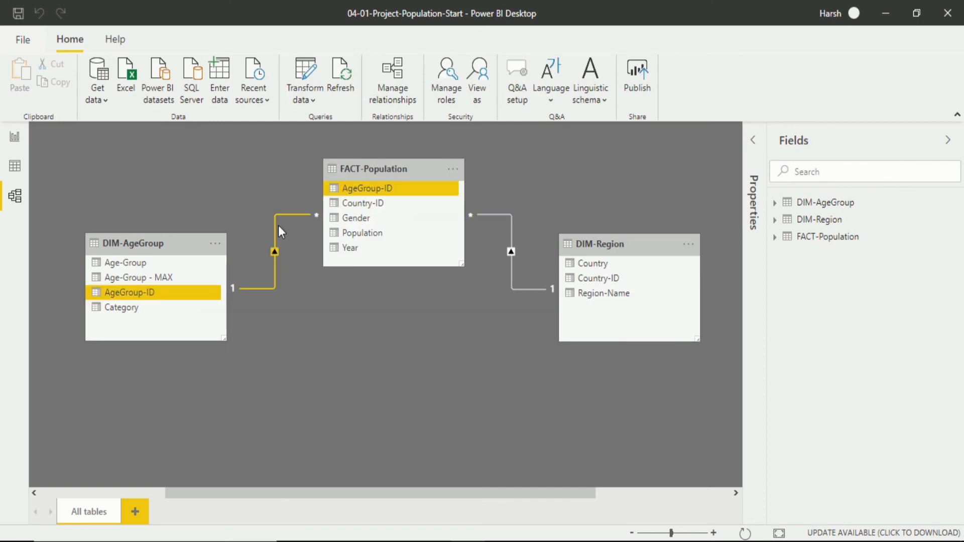
pyautogui.click(301, 304)
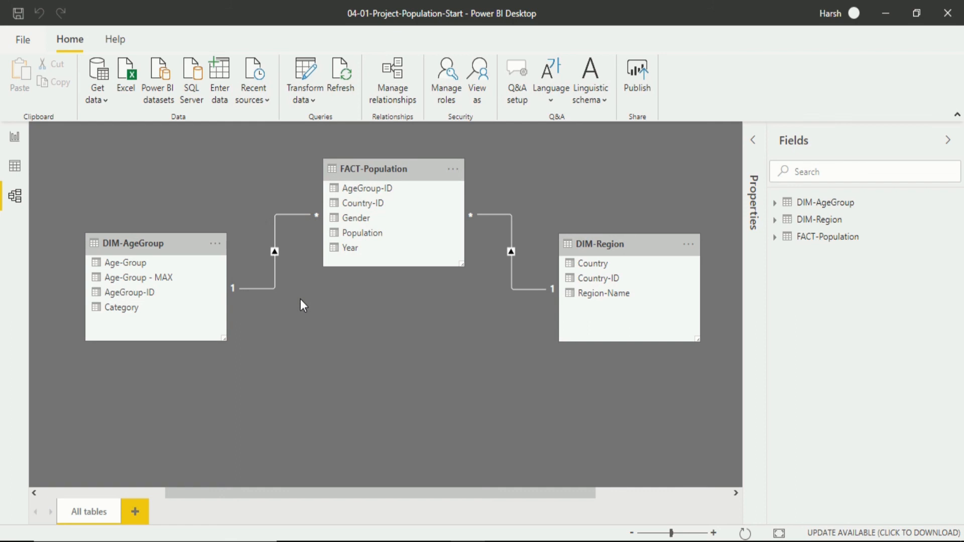
pyautogui.moveTo(273, 191)
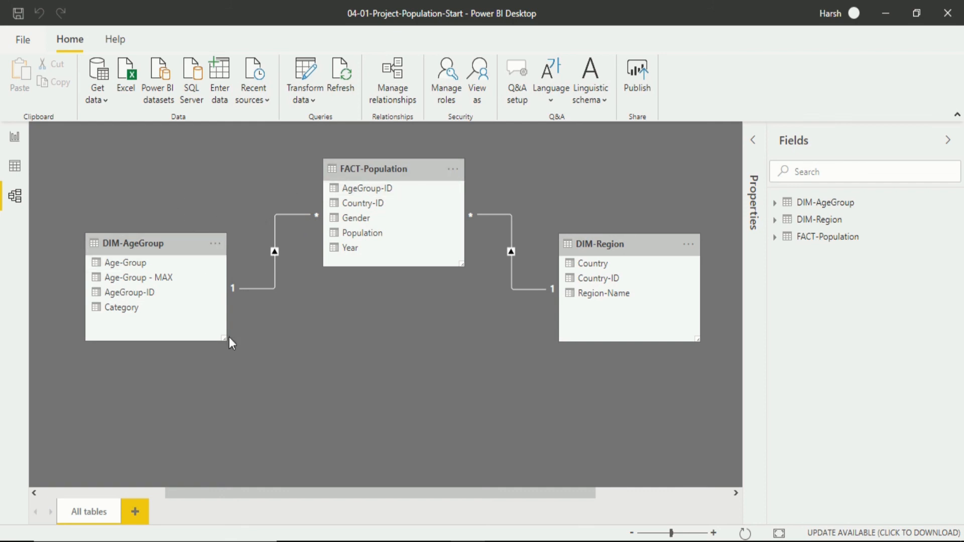
pyautogui.moveTo(281, 313)
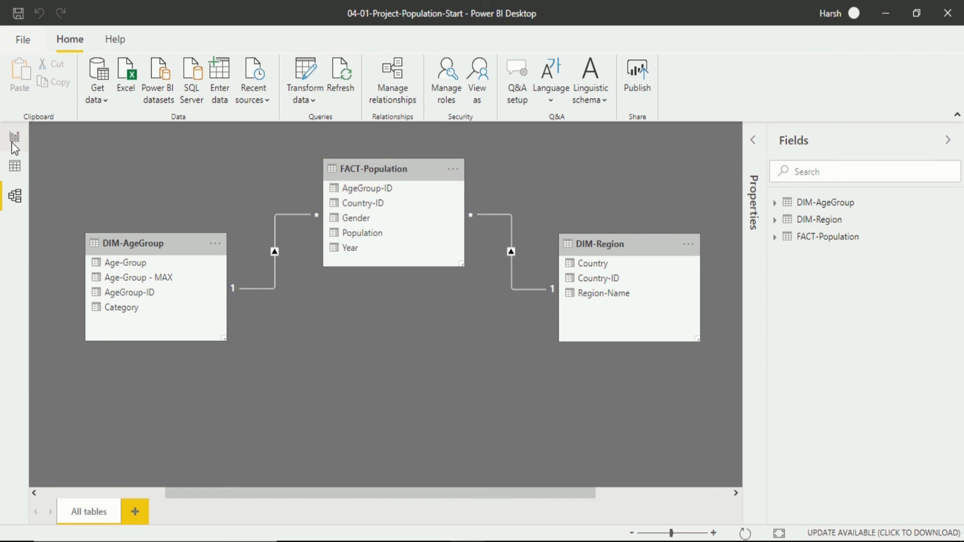
# Step: Replace Region-Name with DIM-AgeGroup Category in the chart Legend, then return to Model view
pyautogui.click(15, 138)
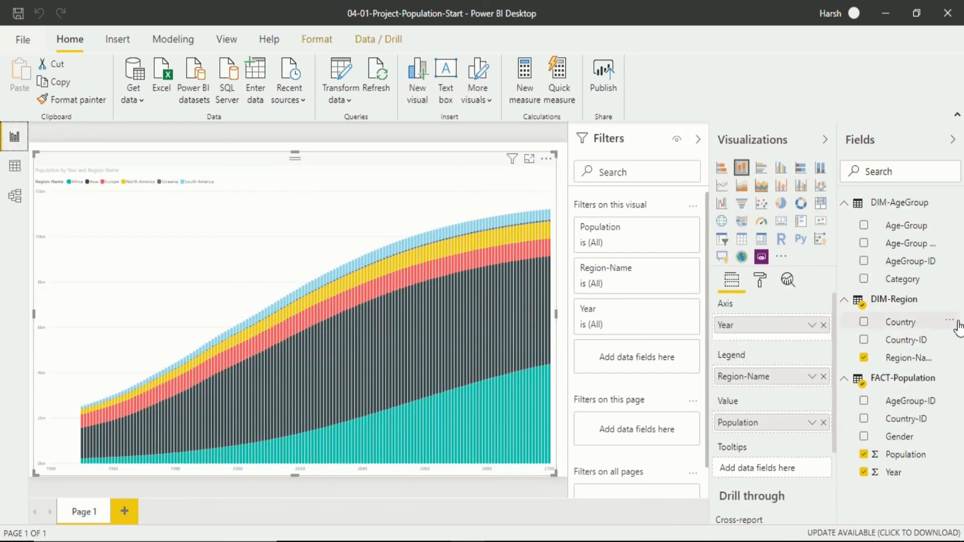
pyautogui.click(863, 358)
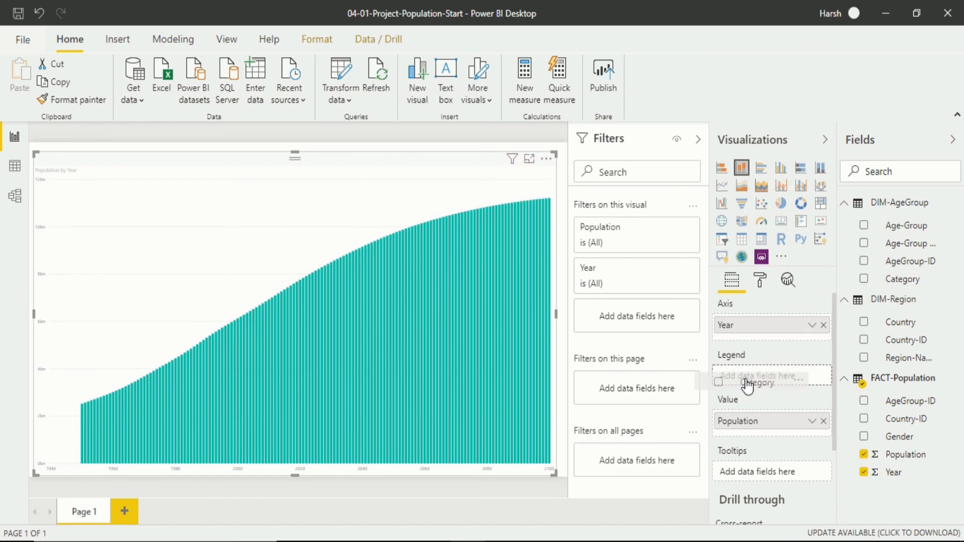
pyautogui.click(863, 279)
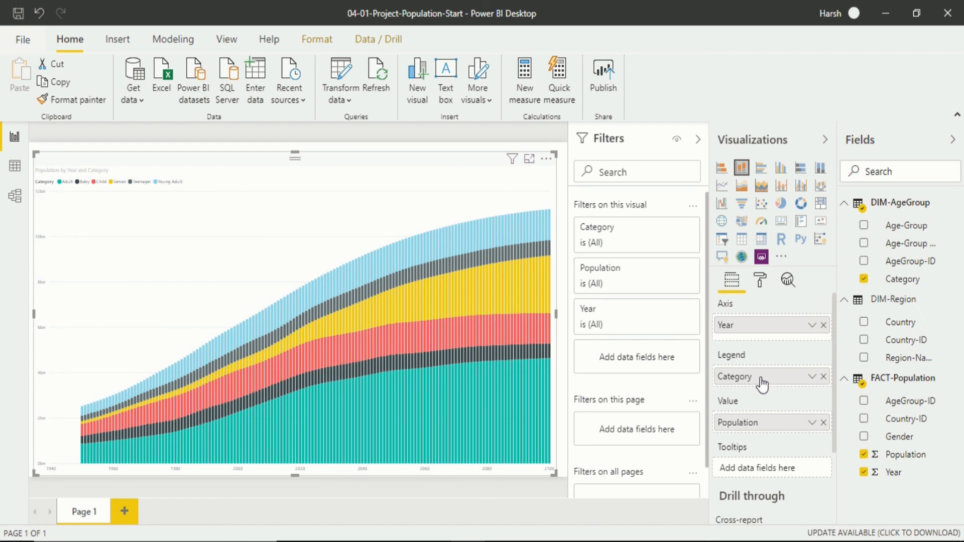
pyautogui.moveTo(312, 251)
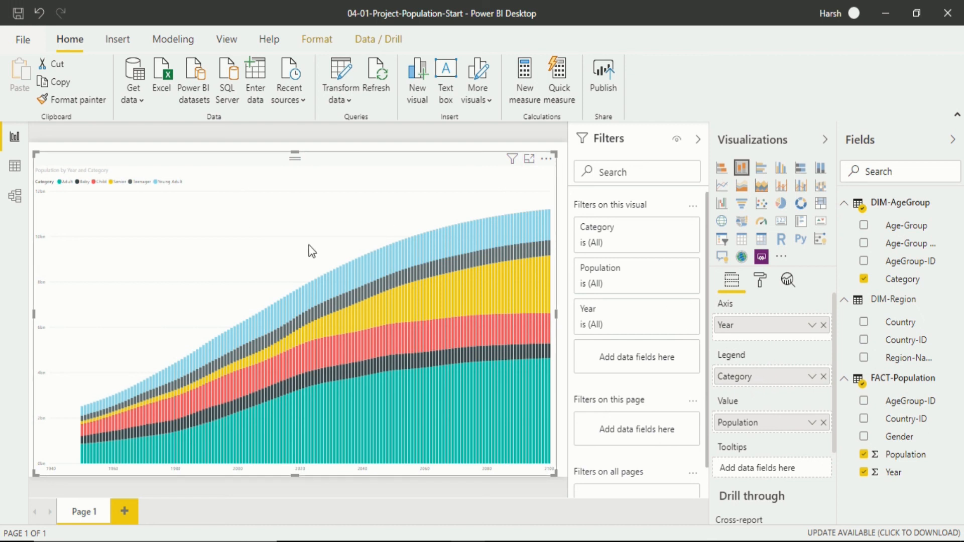
pyautogui.moveTo(24, 213)
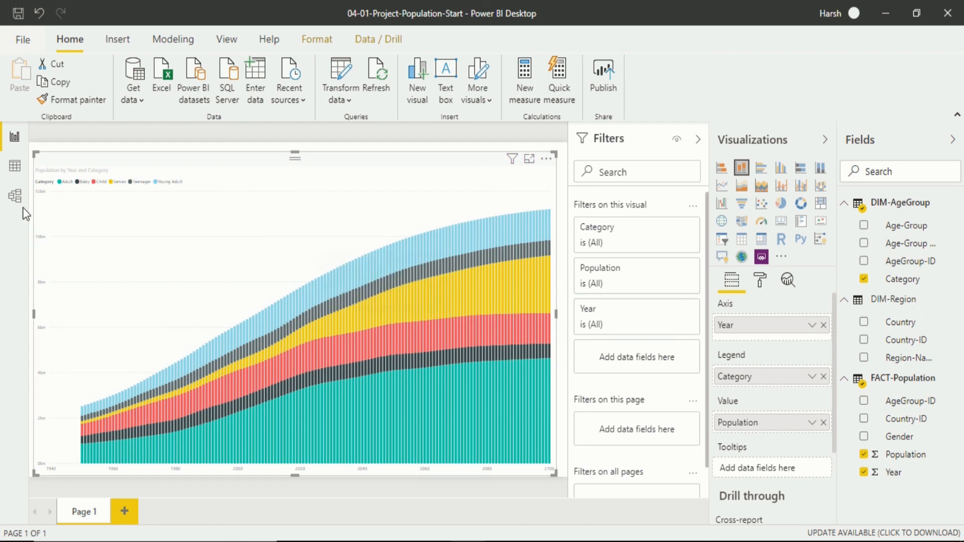
pyautogui.click(14, 196)
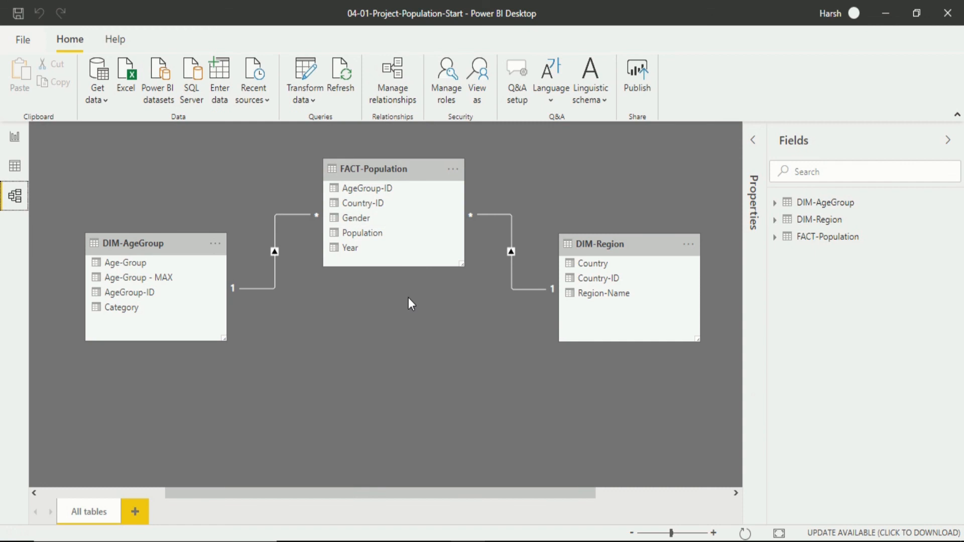